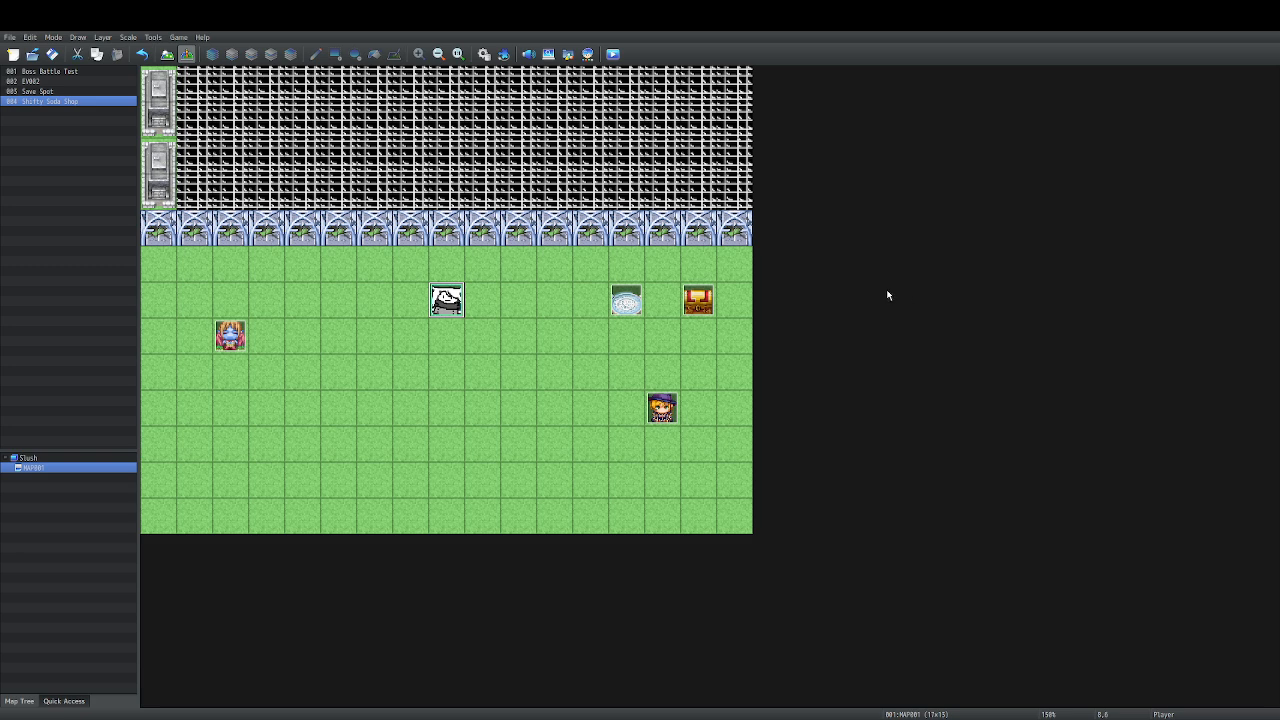
mouse_move(868, 282)
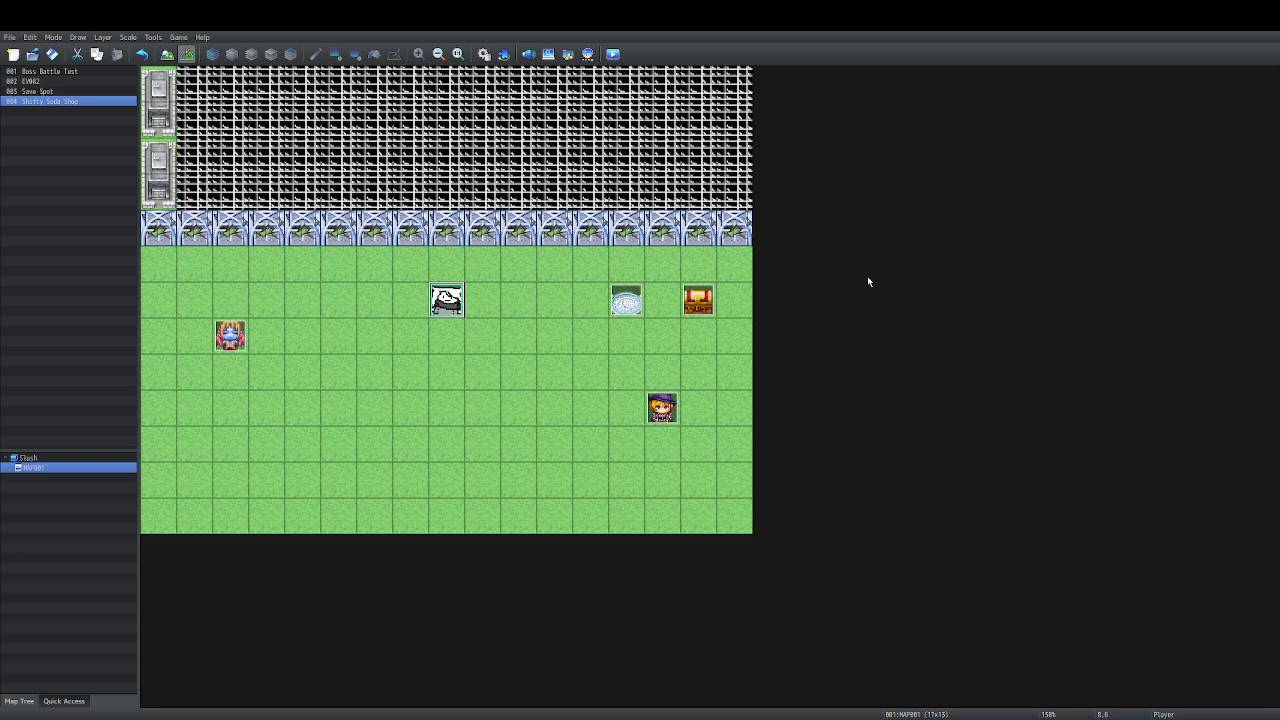
mouse_move(841, 268)
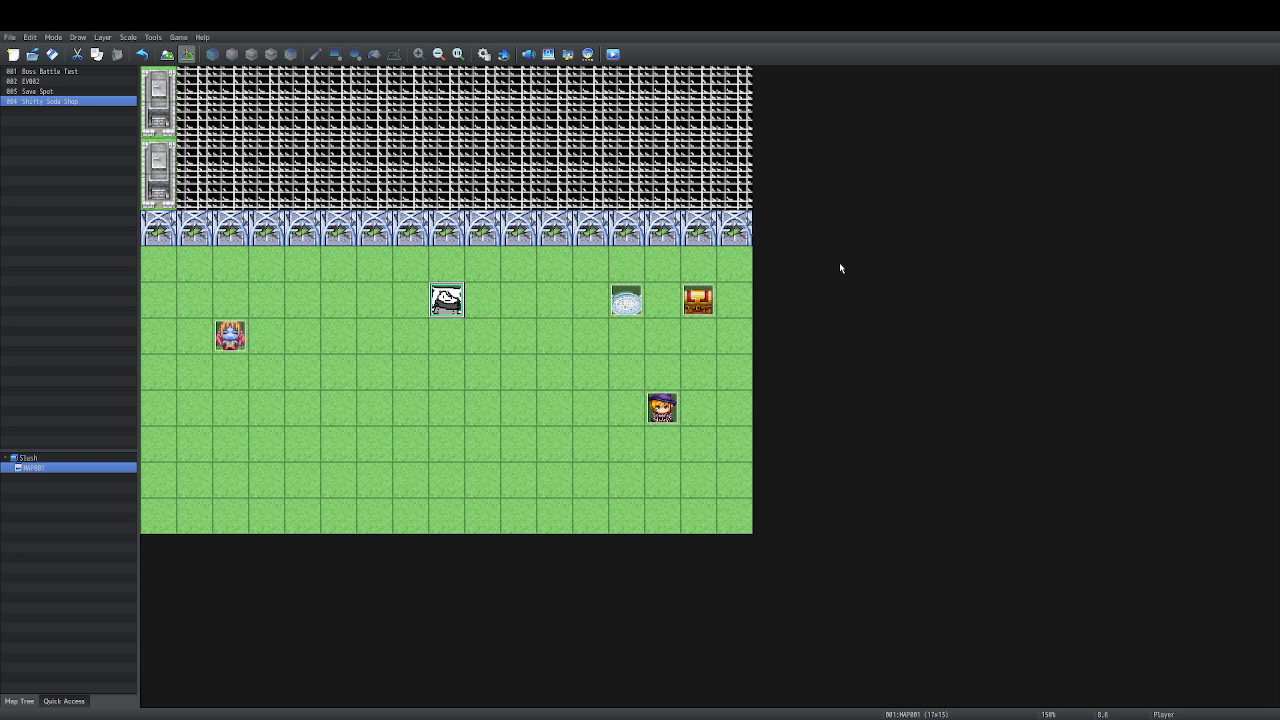
mouse_move(834, 261)
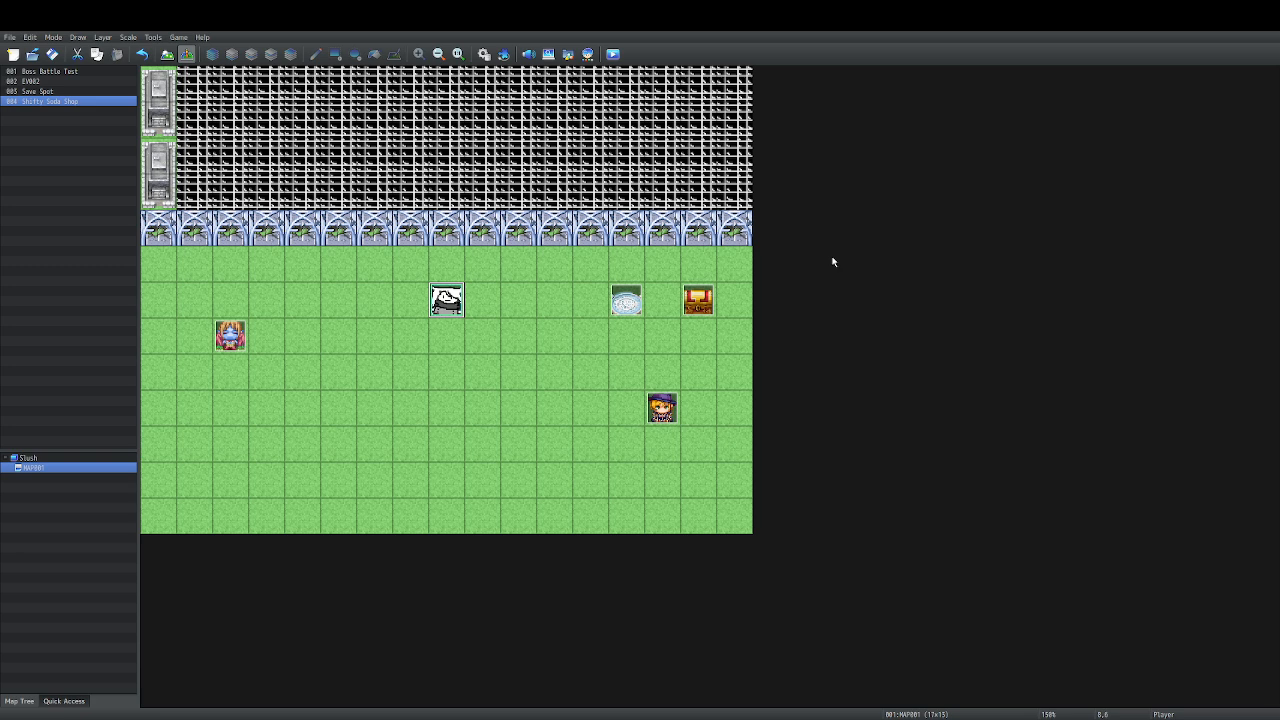
mouse_move(862, 268)
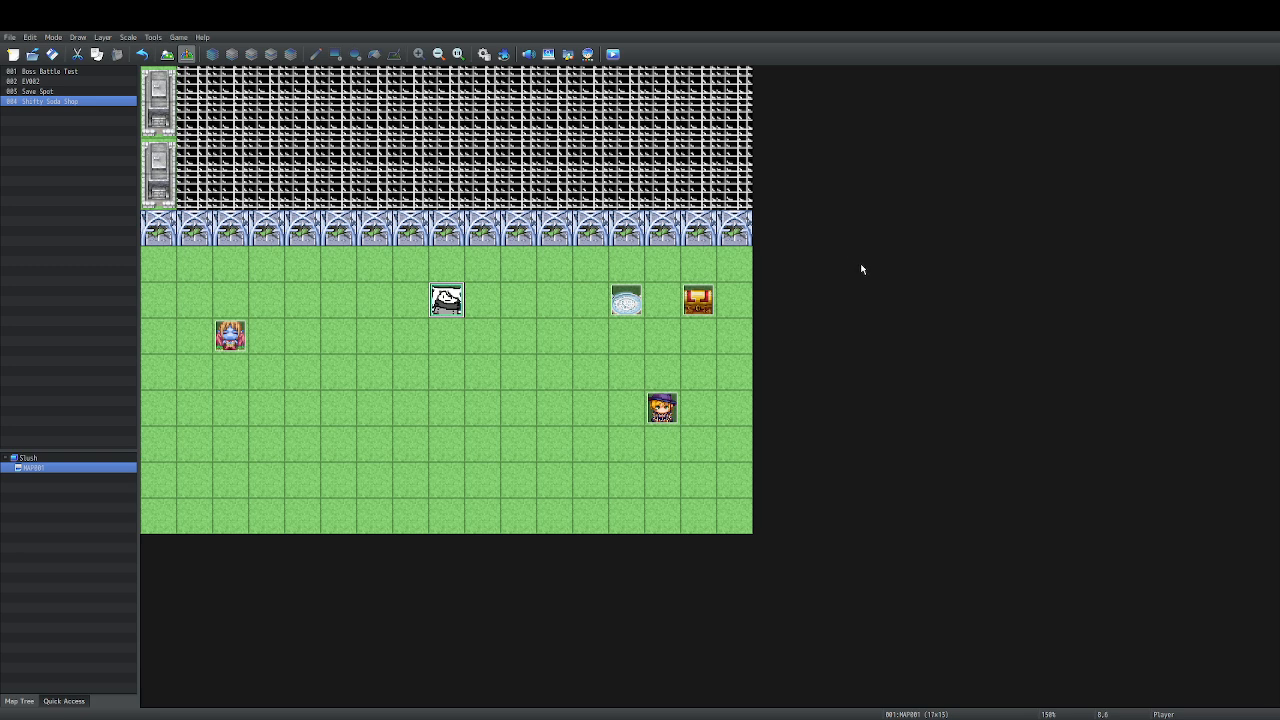
mouse_move(703, 264)
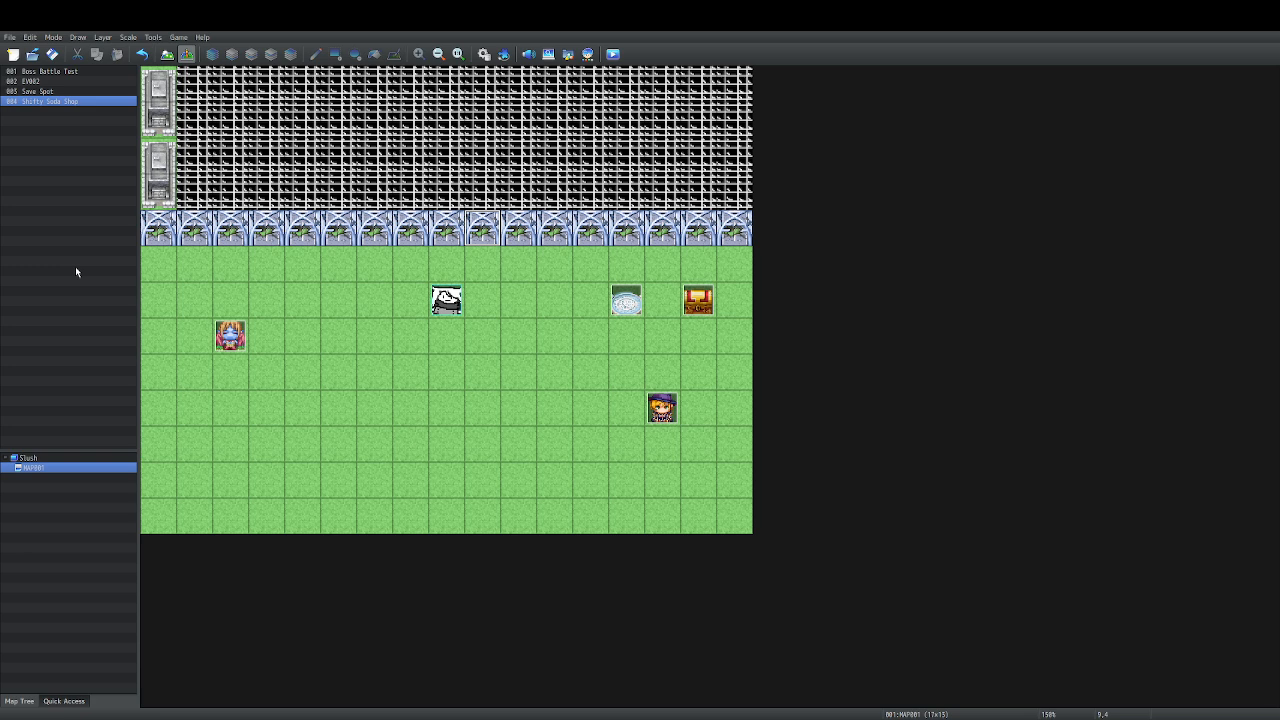
mouse_move(562, 277)
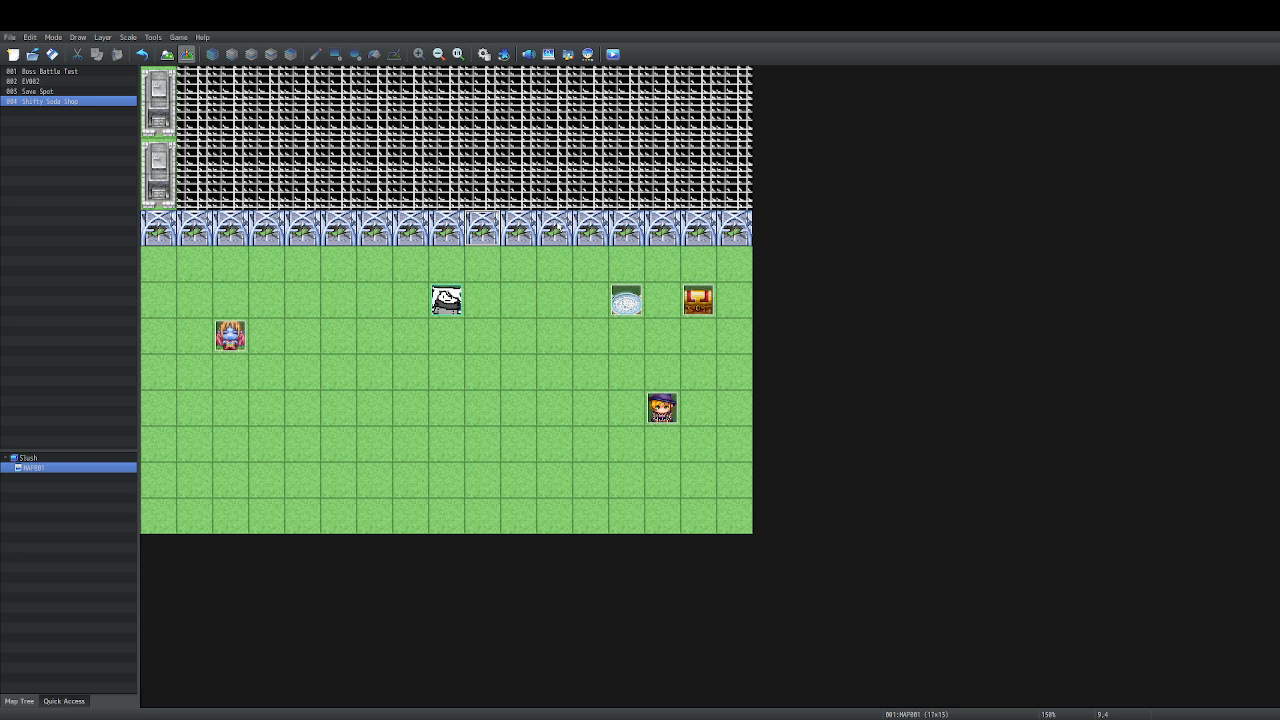
Launch a playtest from the toolbar to reach the Slush title screen.
left_click(40, 91)
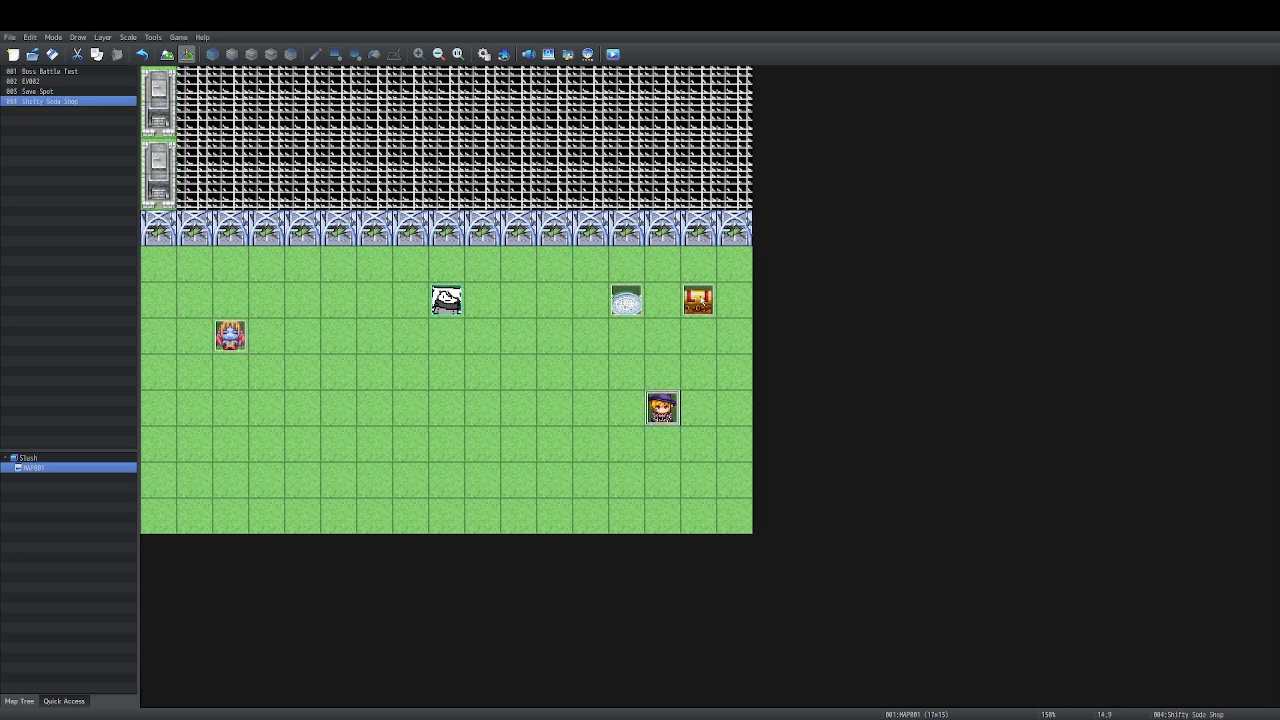
left_click(33, 81)
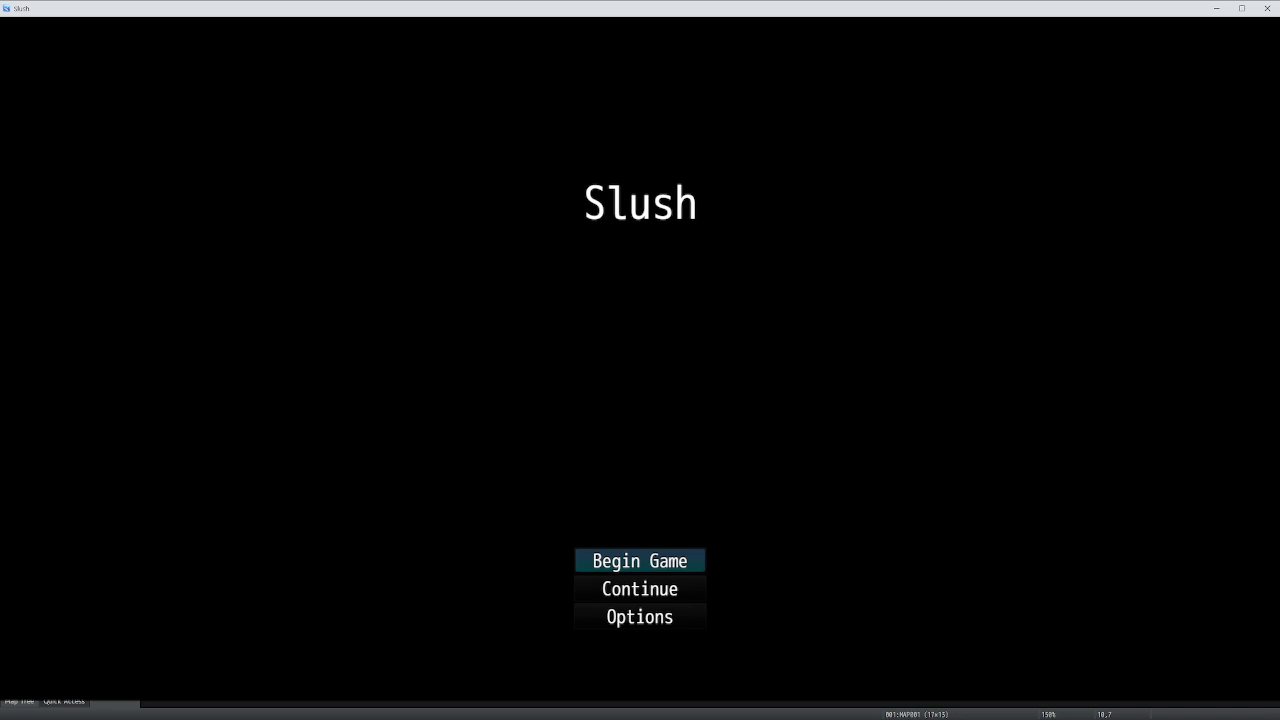
Begin a new game and open the in-game Options with dash, UI and volume settings.
left_click(639, 560)
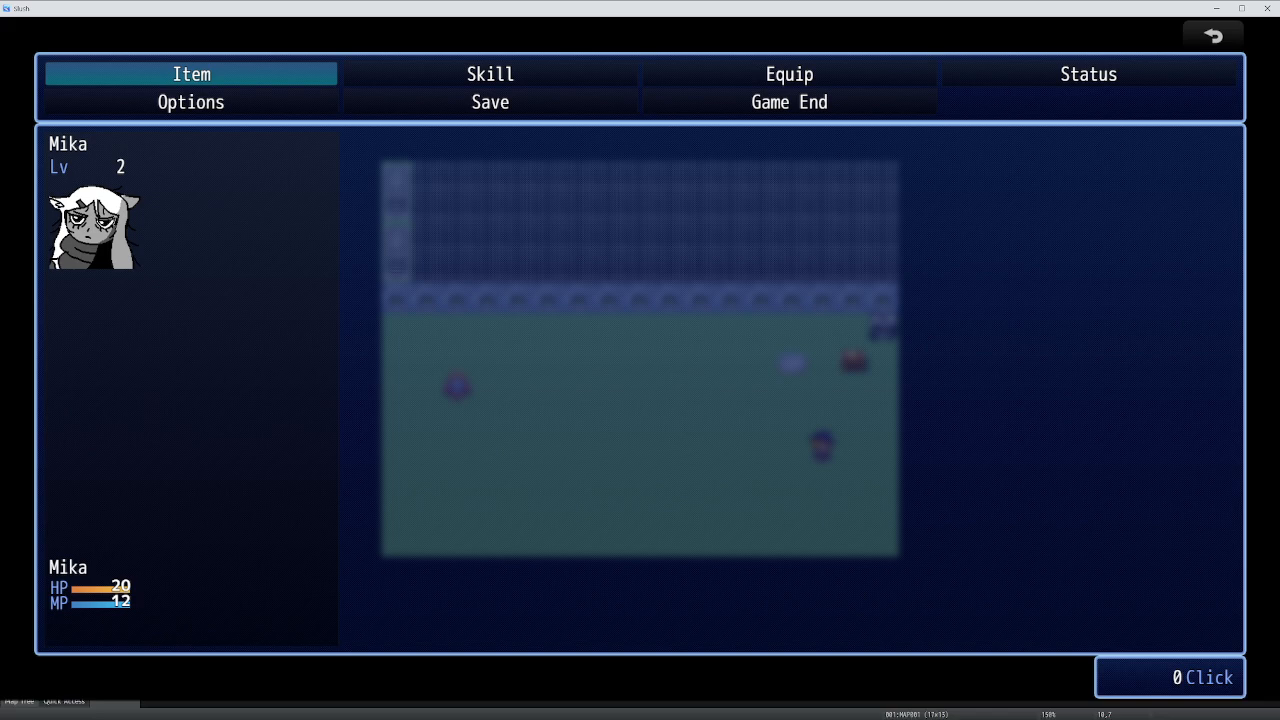
left_click(190, 102)
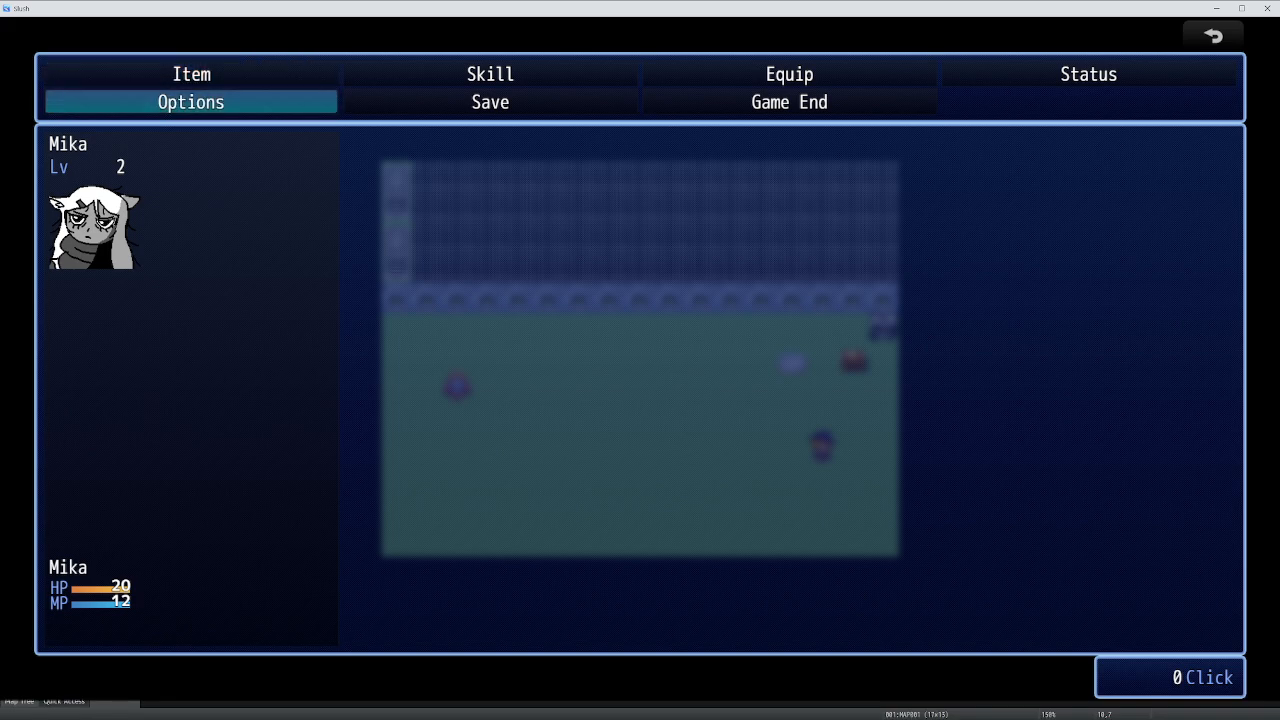
left_click(190, 102)
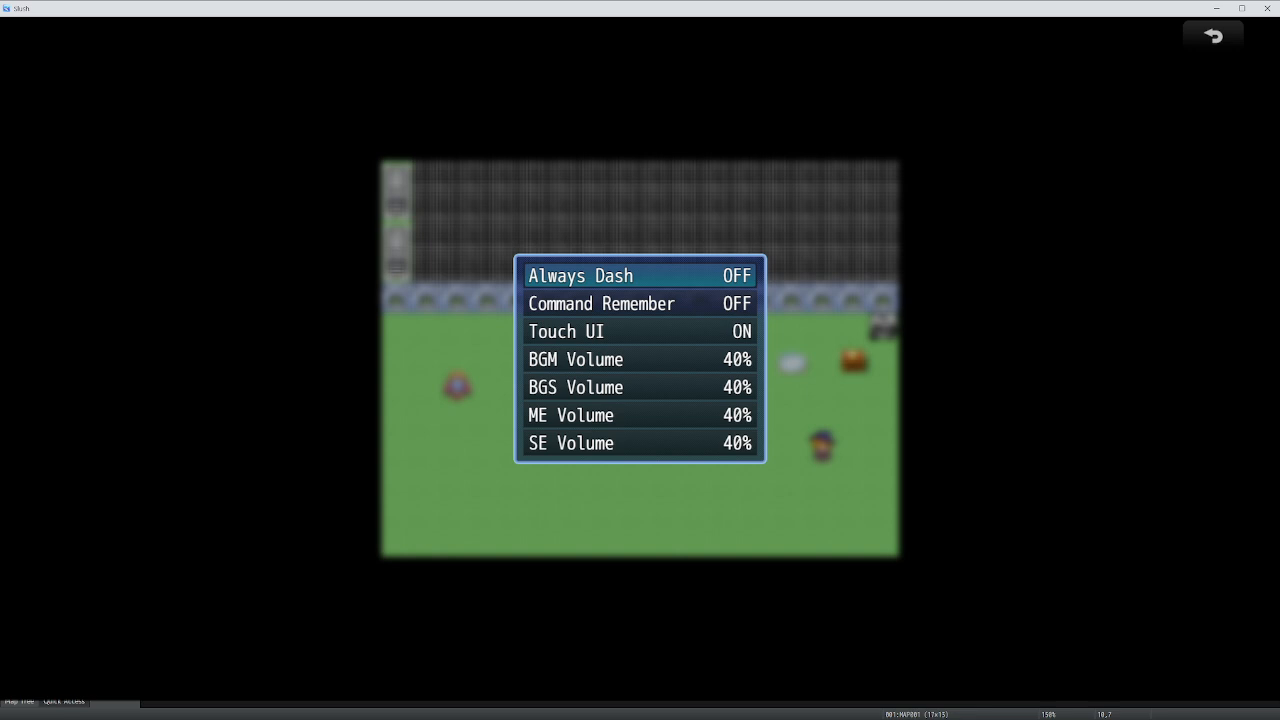
Leave Options with Touch UI and other settings unchanged, back at the main menu.
left_click(639, 331)
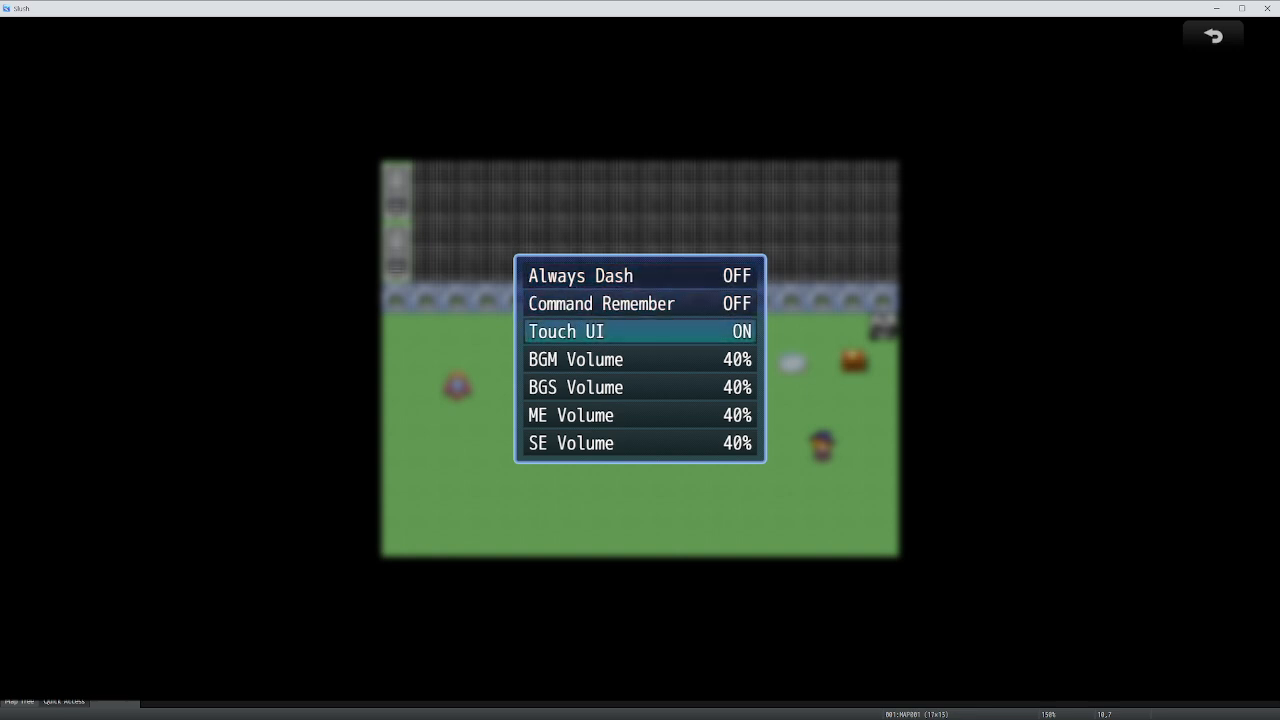
key("down")
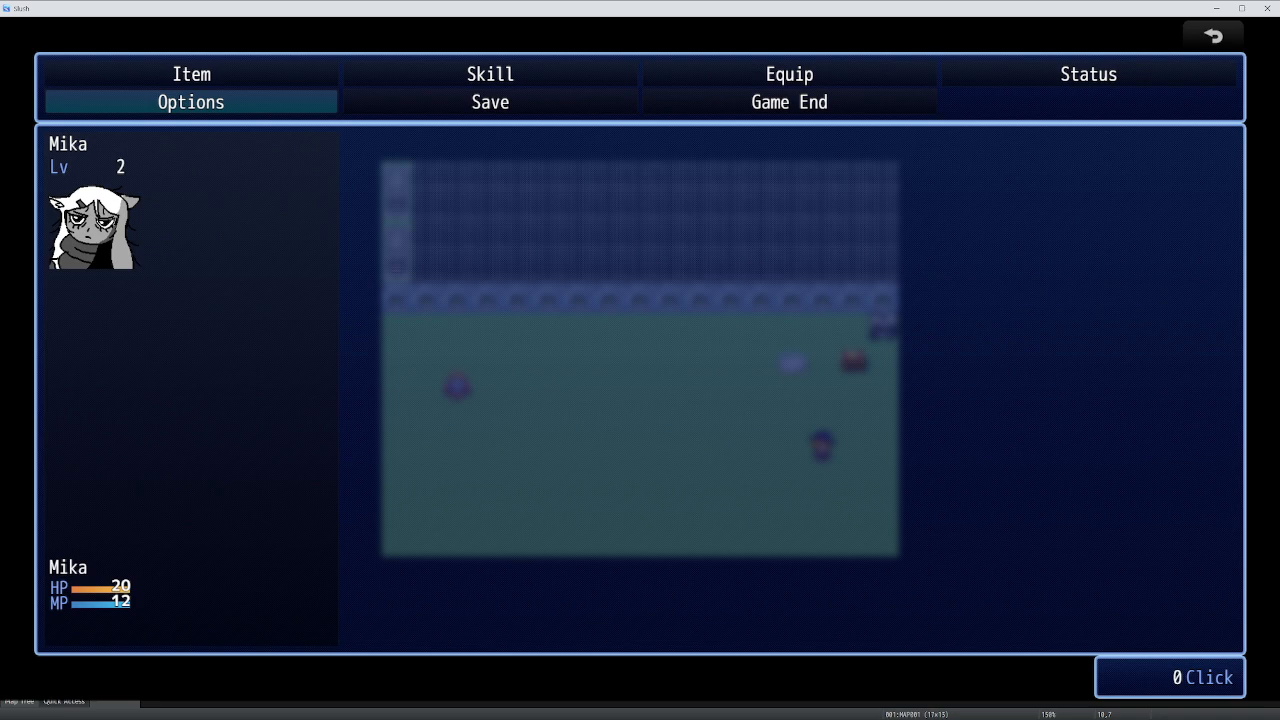
Browse Mika's skills and the Item and Clothing inventory tabs, then enter a slime battle.
left_click(789, 73)
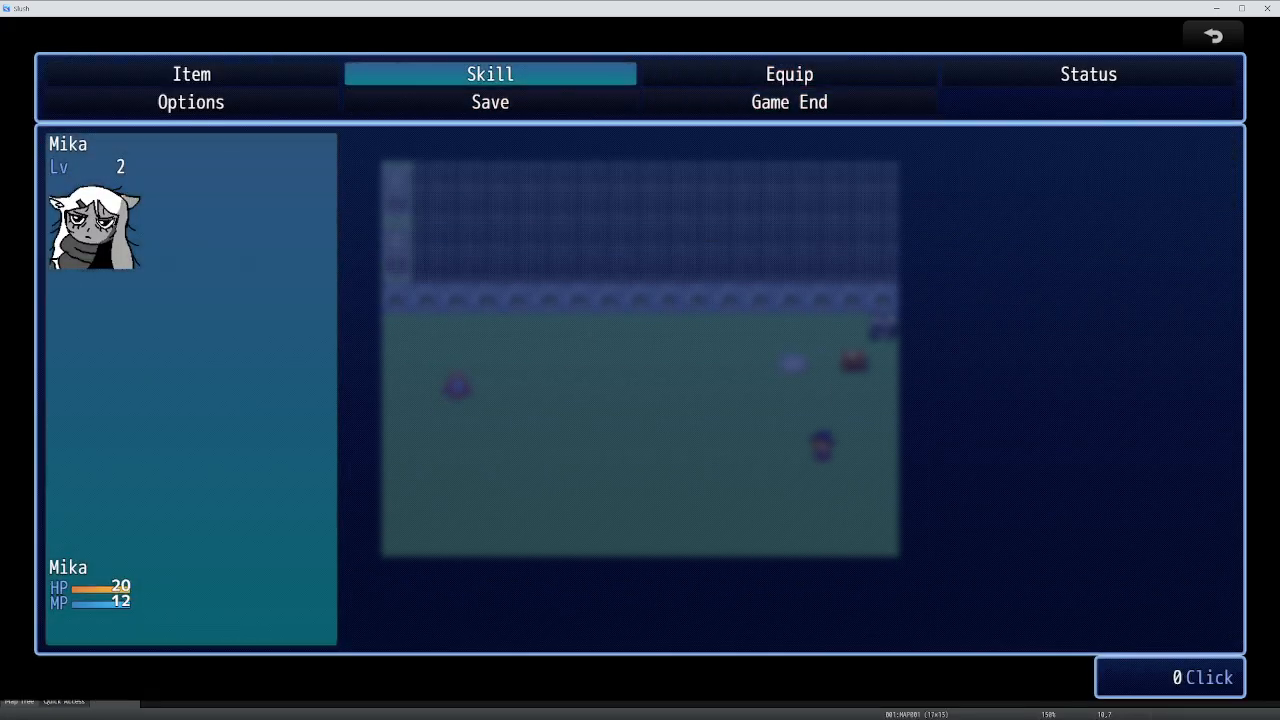
left_click(489, 73)
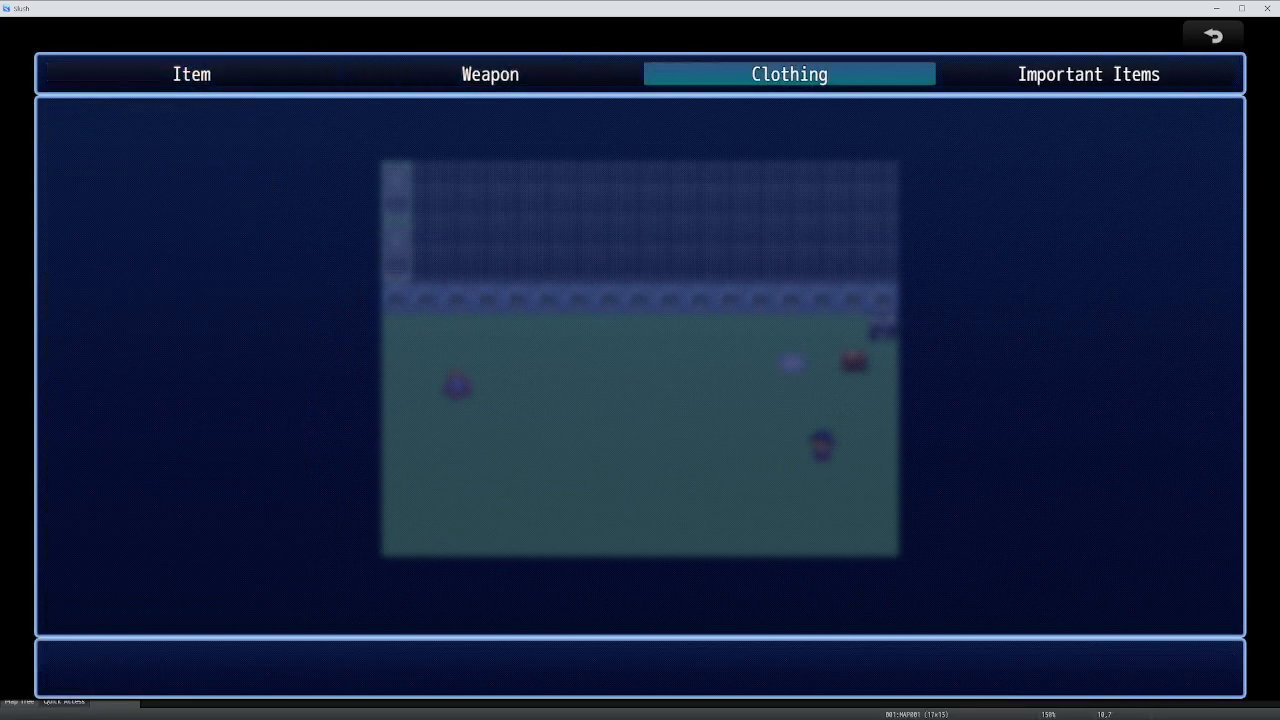
left_click(191, 73)
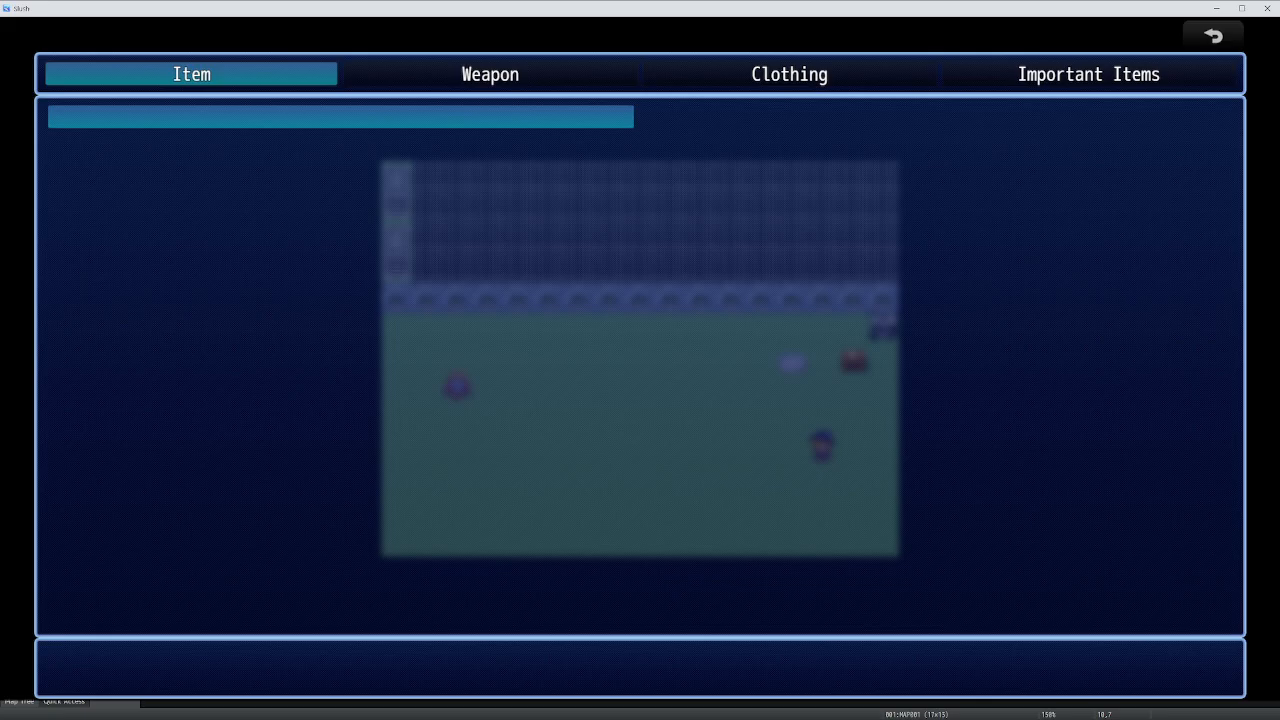
left_click(789, 74)
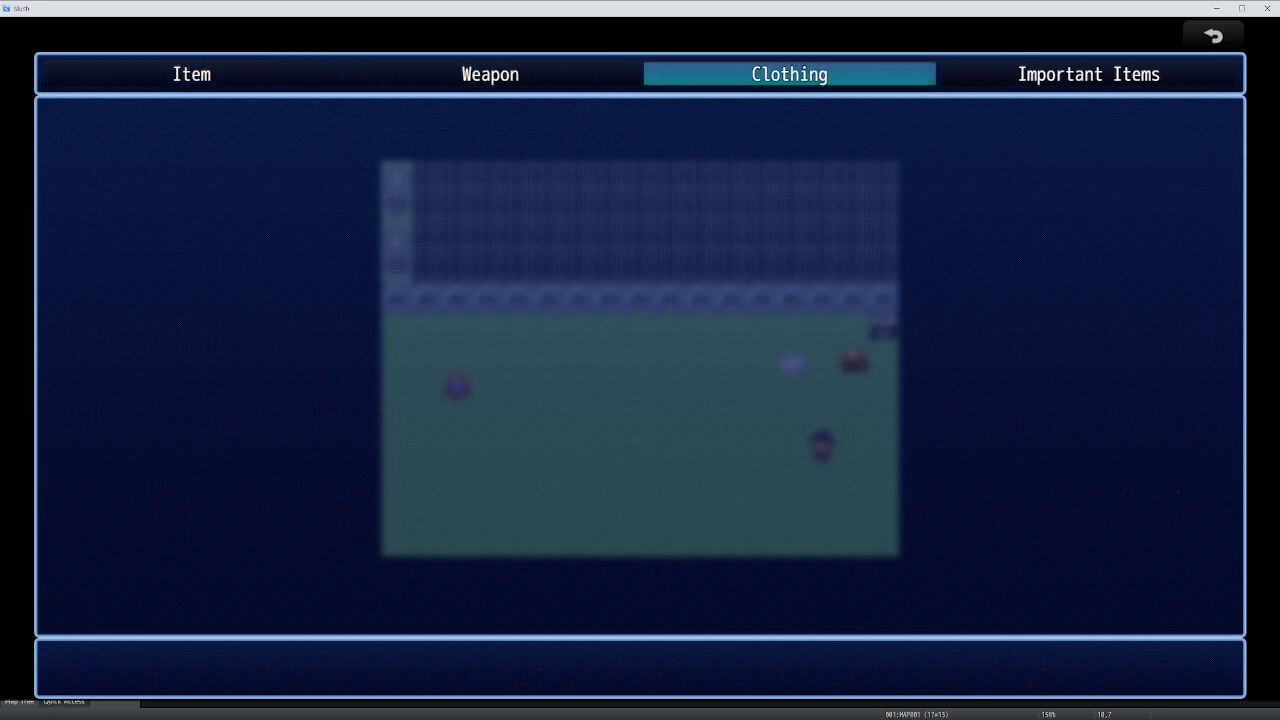
left_click(1211, 34)
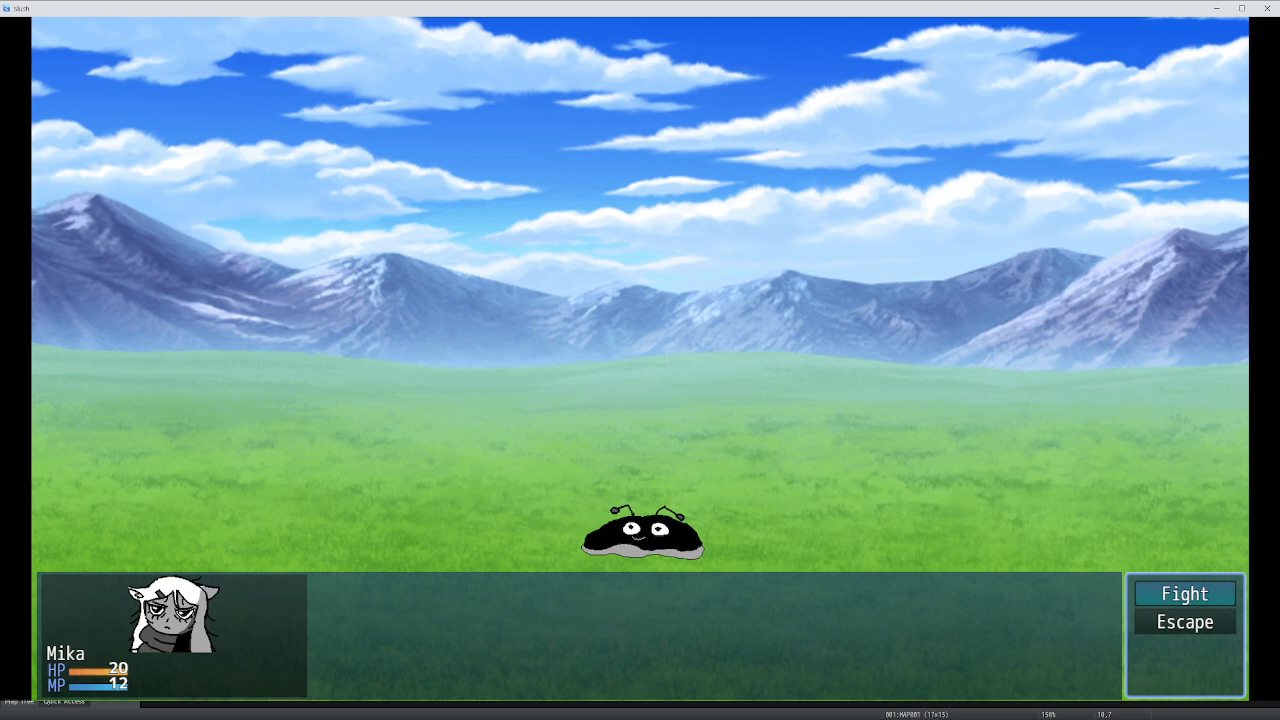
Choose Fight against the black blob so Mika's battle commands appear.
left_click(1184, 593)
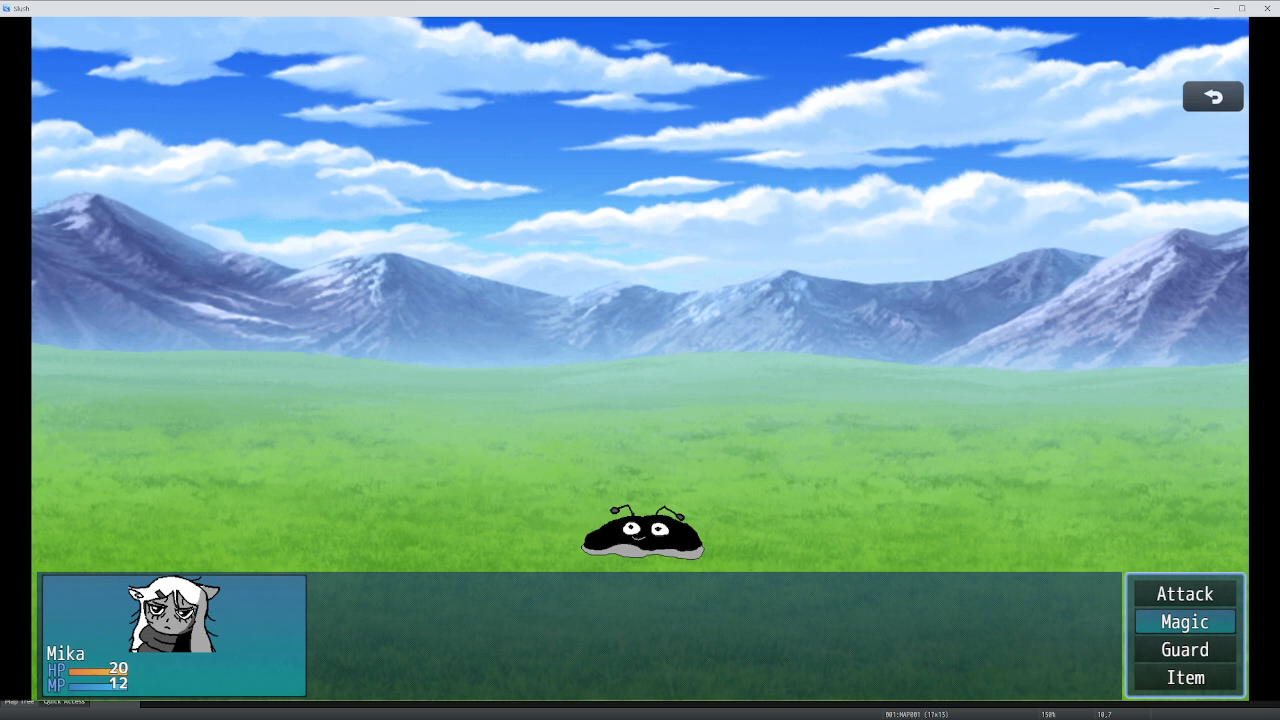
Cast Magic to defeat the slime, then open the treasure chest on the map.
left_click(1184, 621)
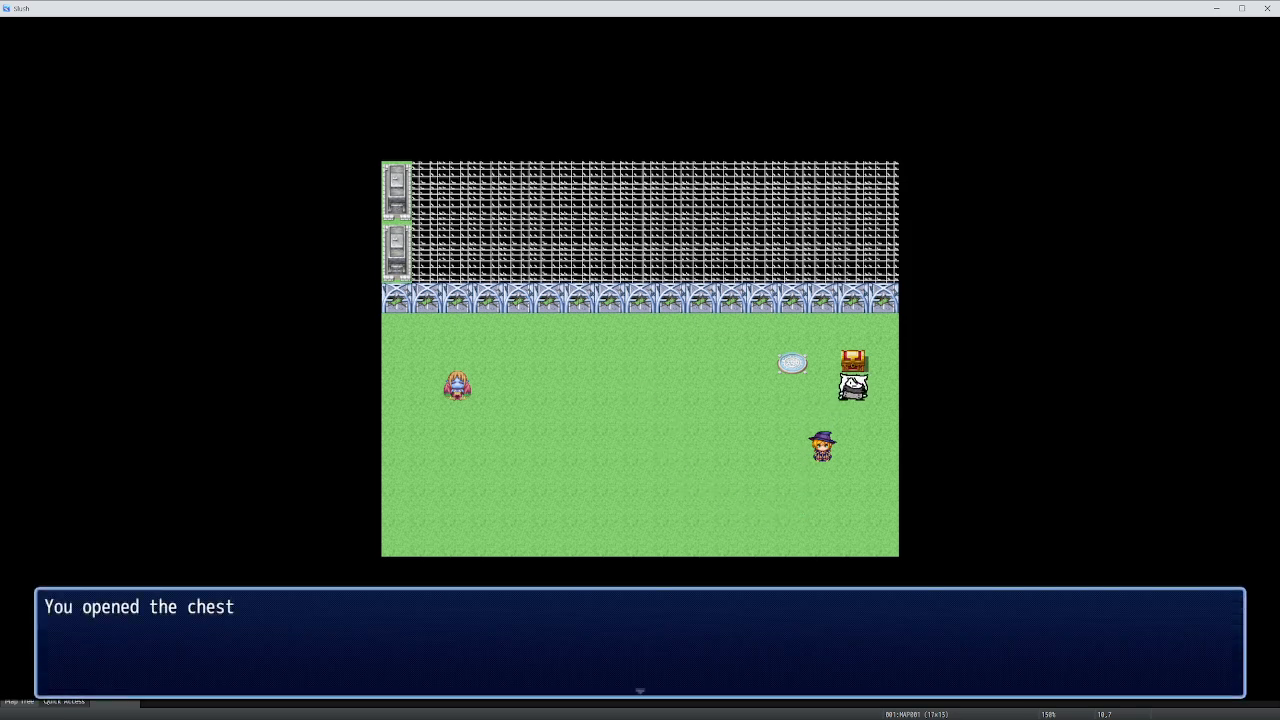
Check Important Items and the five Potions restoring 500 HP, then return to the menu.
key("enter")
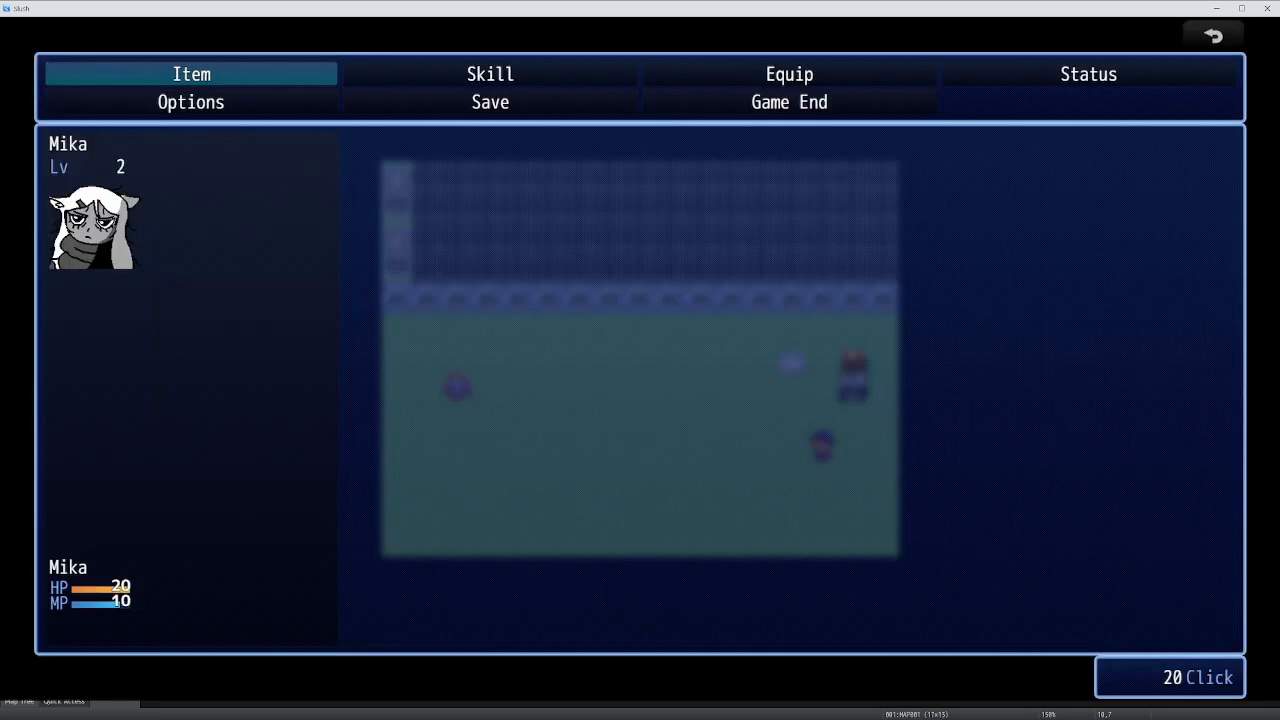
left_click(191, 73)
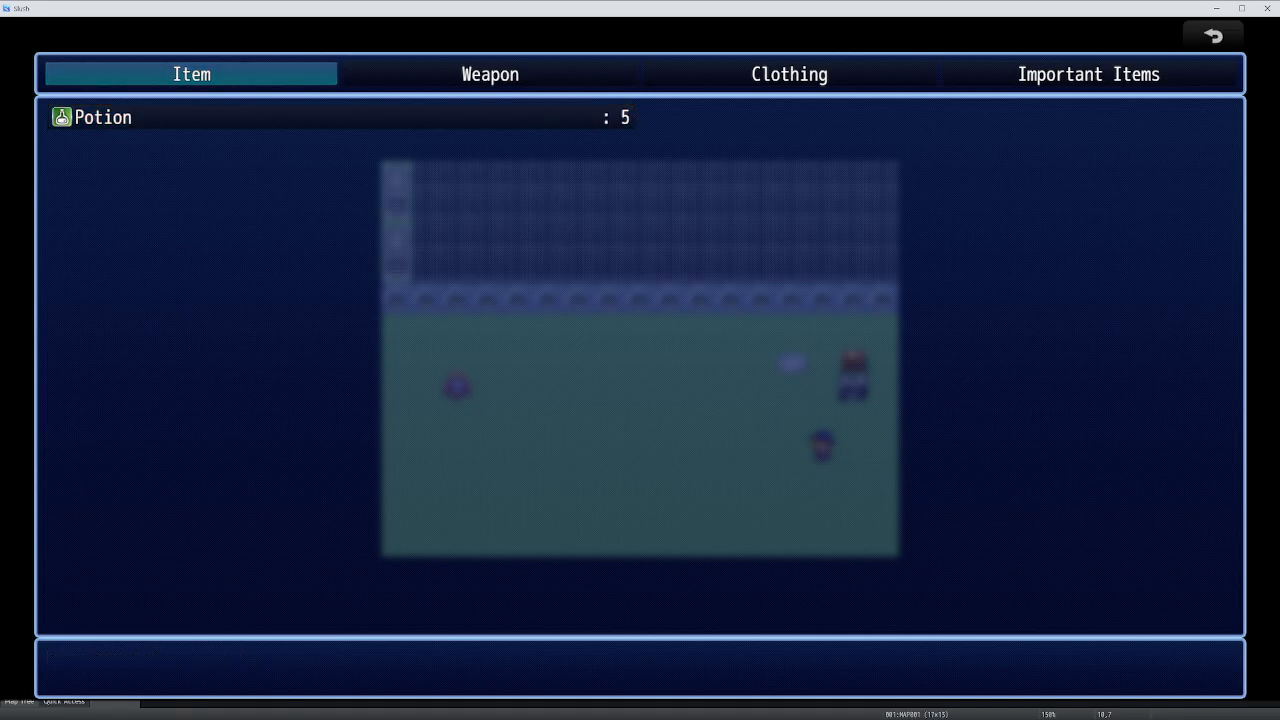
left_click(1088, 73)
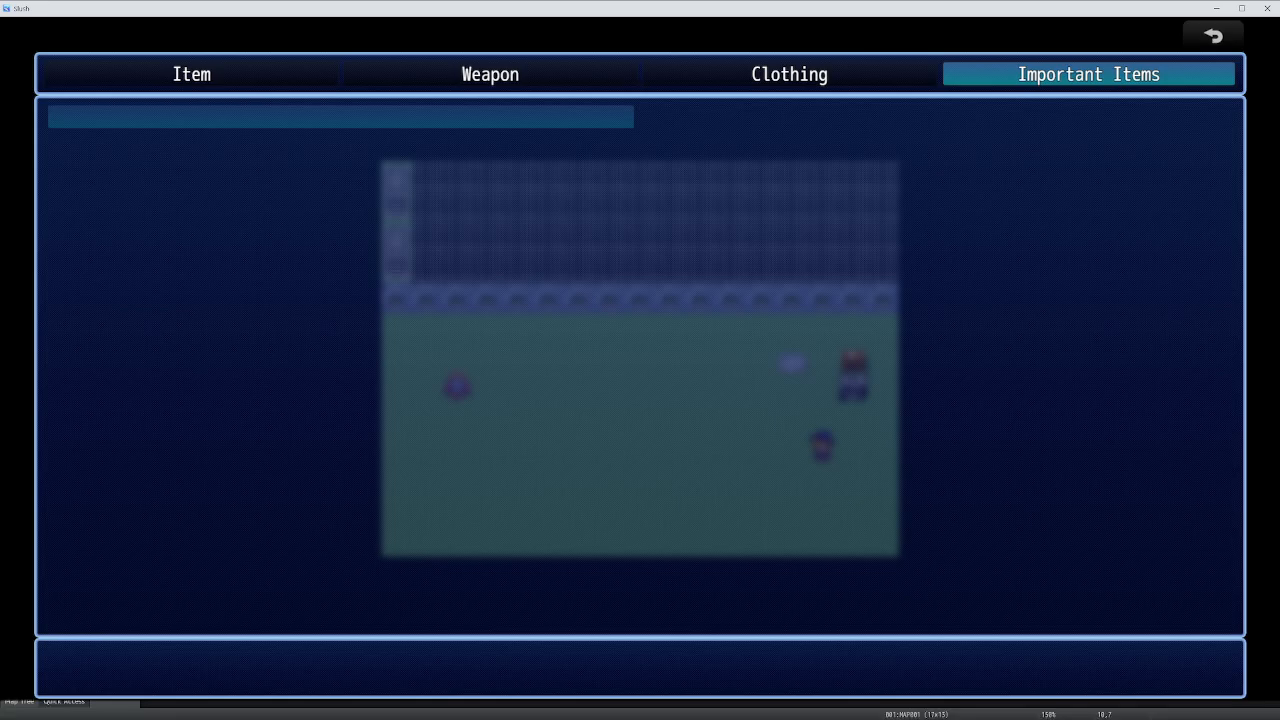
left_click(191, 74)
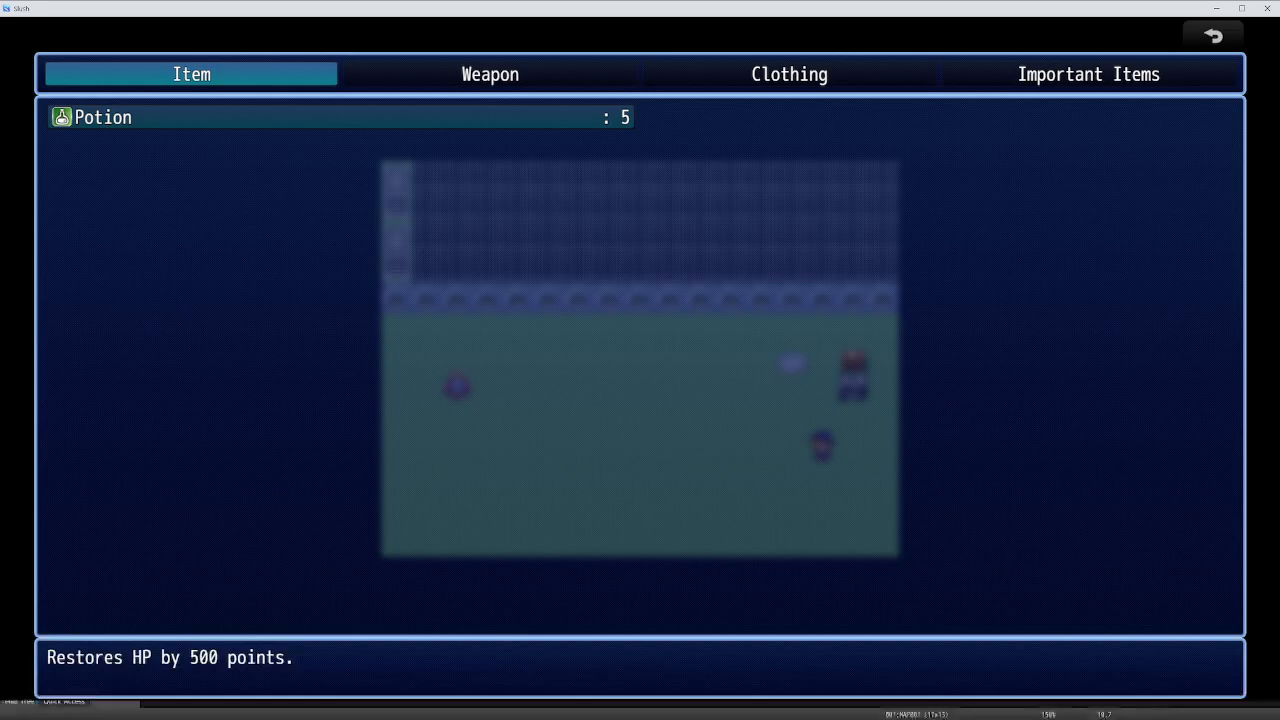
left_click(789, 74)
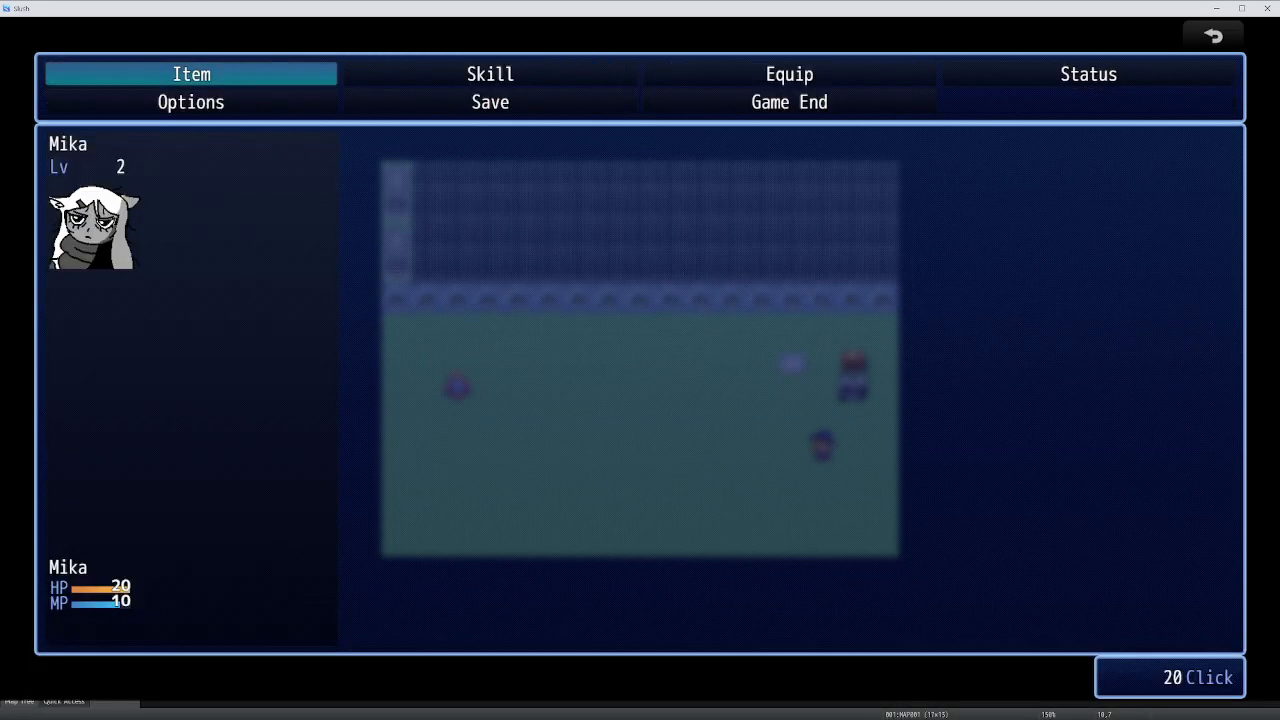
Close the game menu and open the shopkeeper's Buy list offering Soda for 10.
left_click(489, 73)
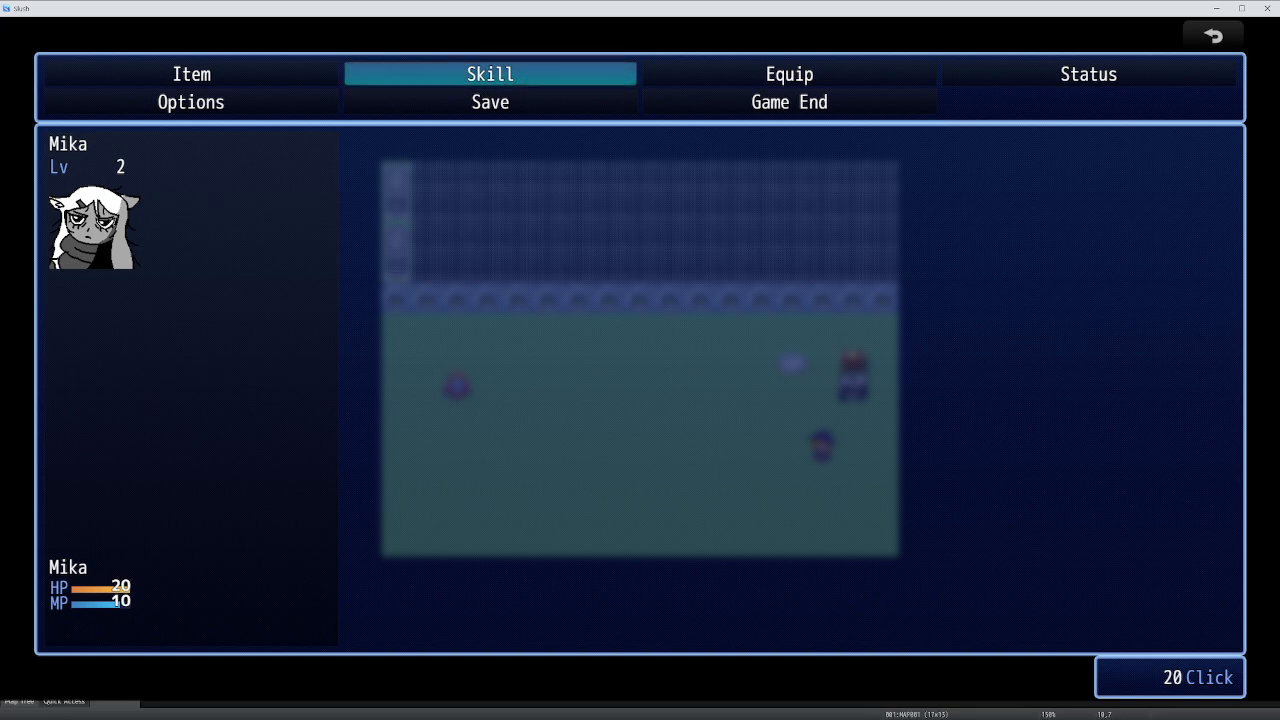
left_click(789, 73)
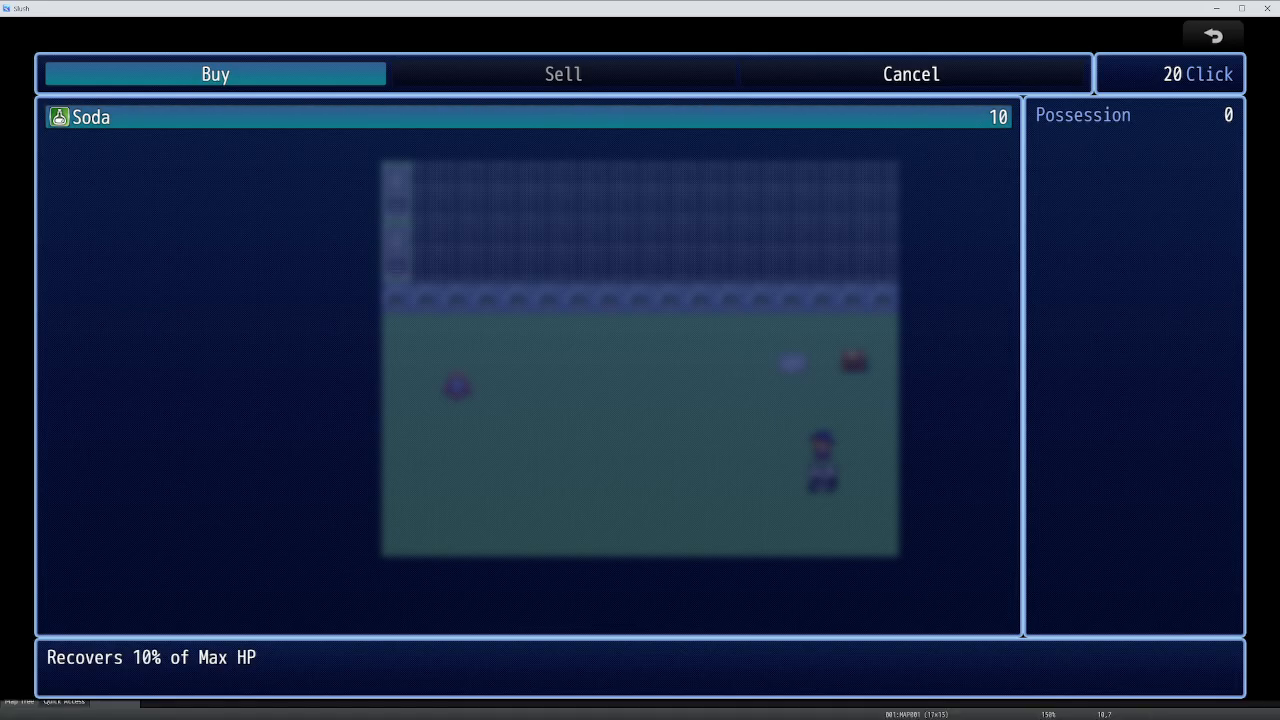
Buy two Sodas for all 20 Click, exit the shop, and walk into a black slime battle.
left_click(527, 116)
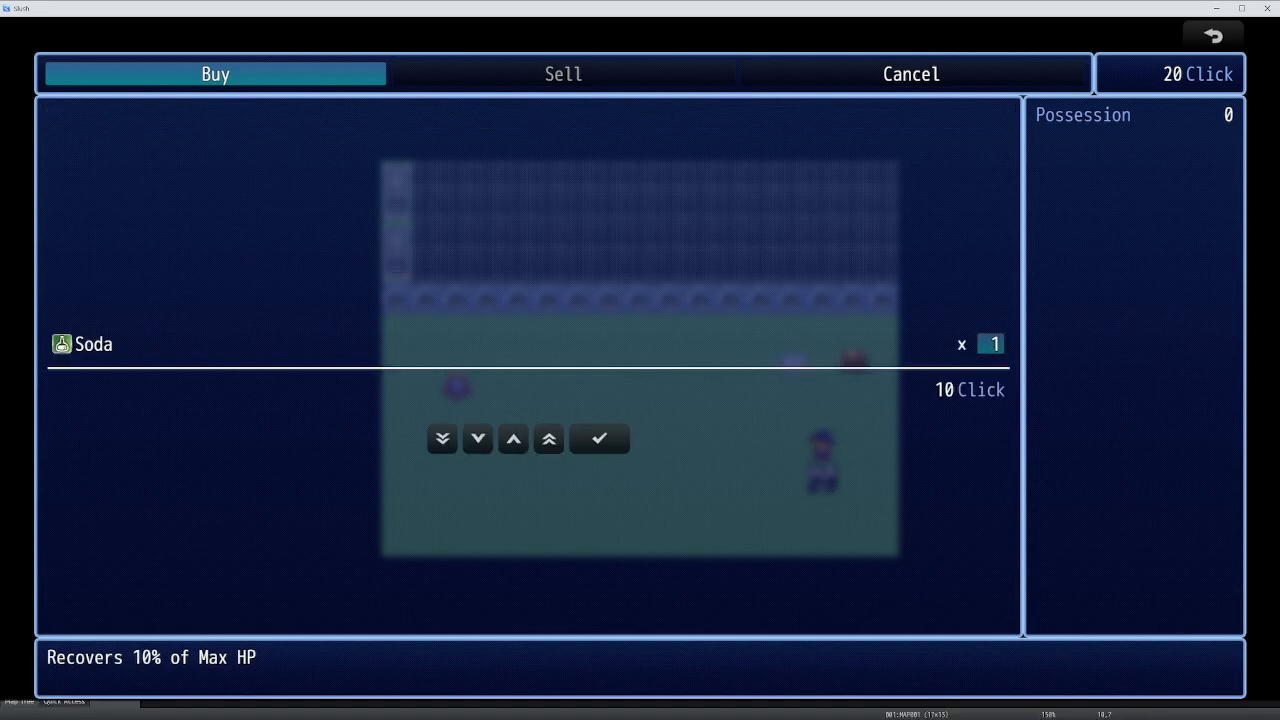
left_click(477, 438)
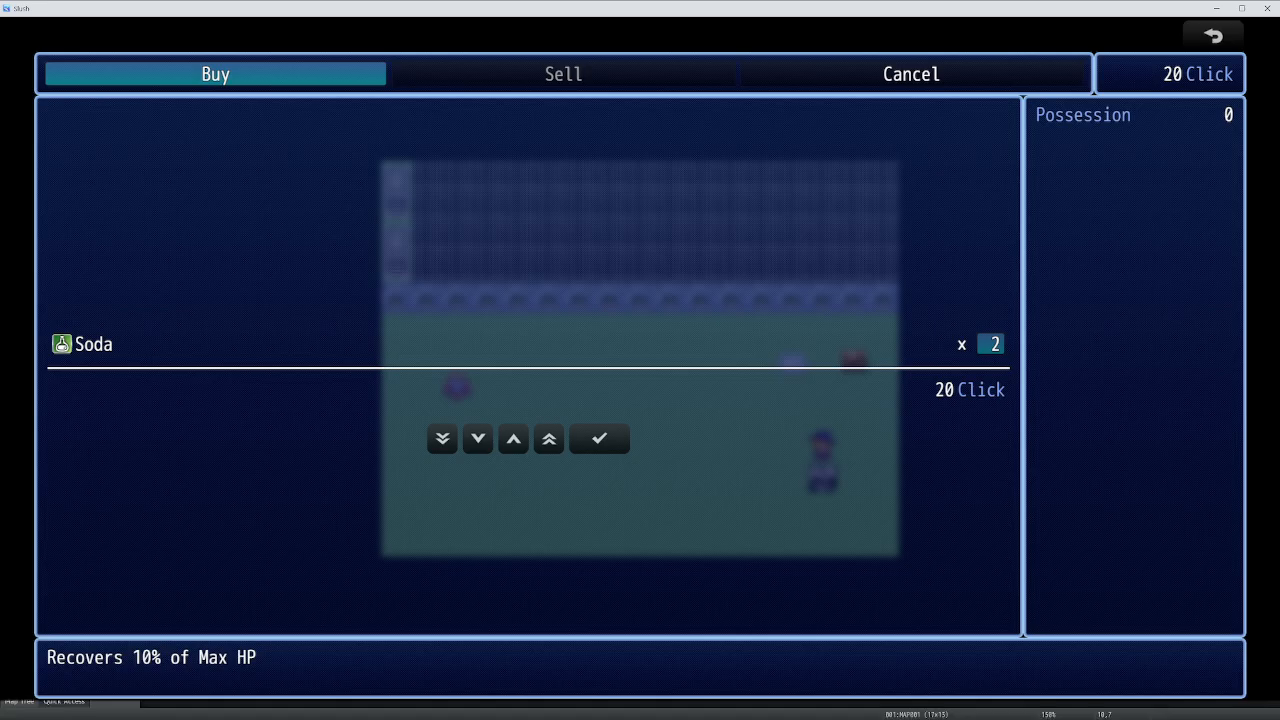
left_click(563, 73)
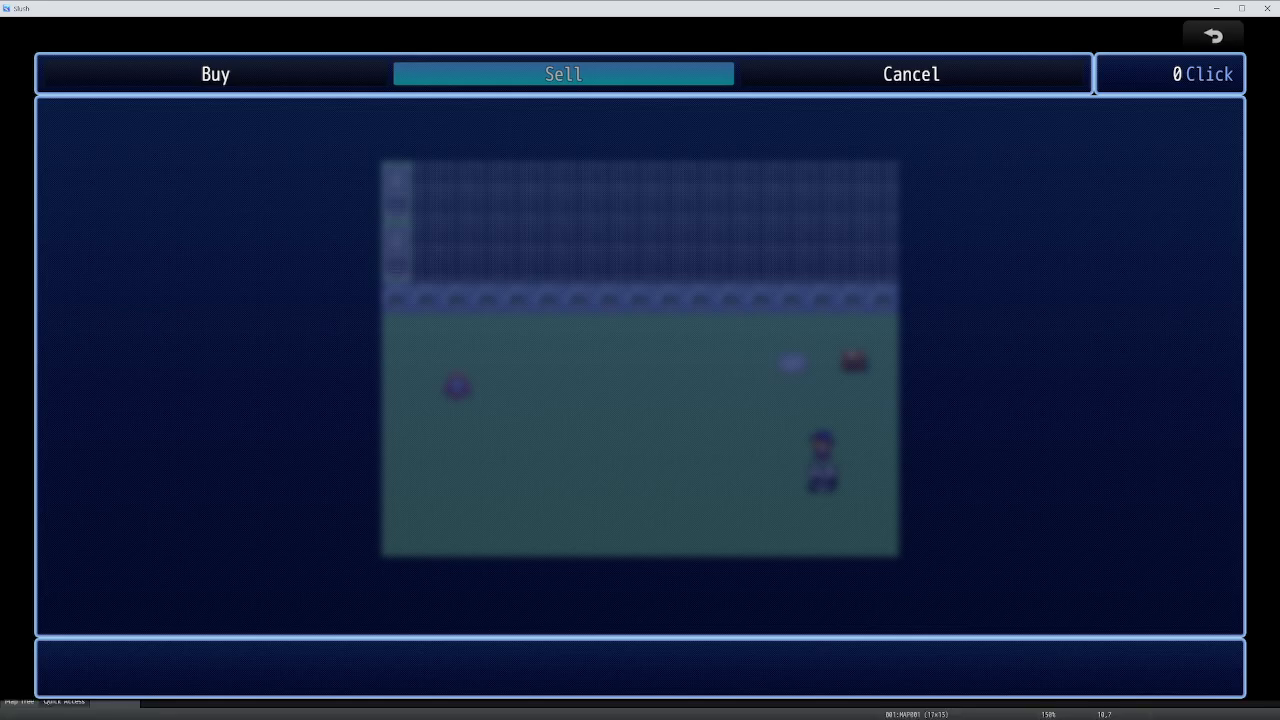
left_click(215, 73)
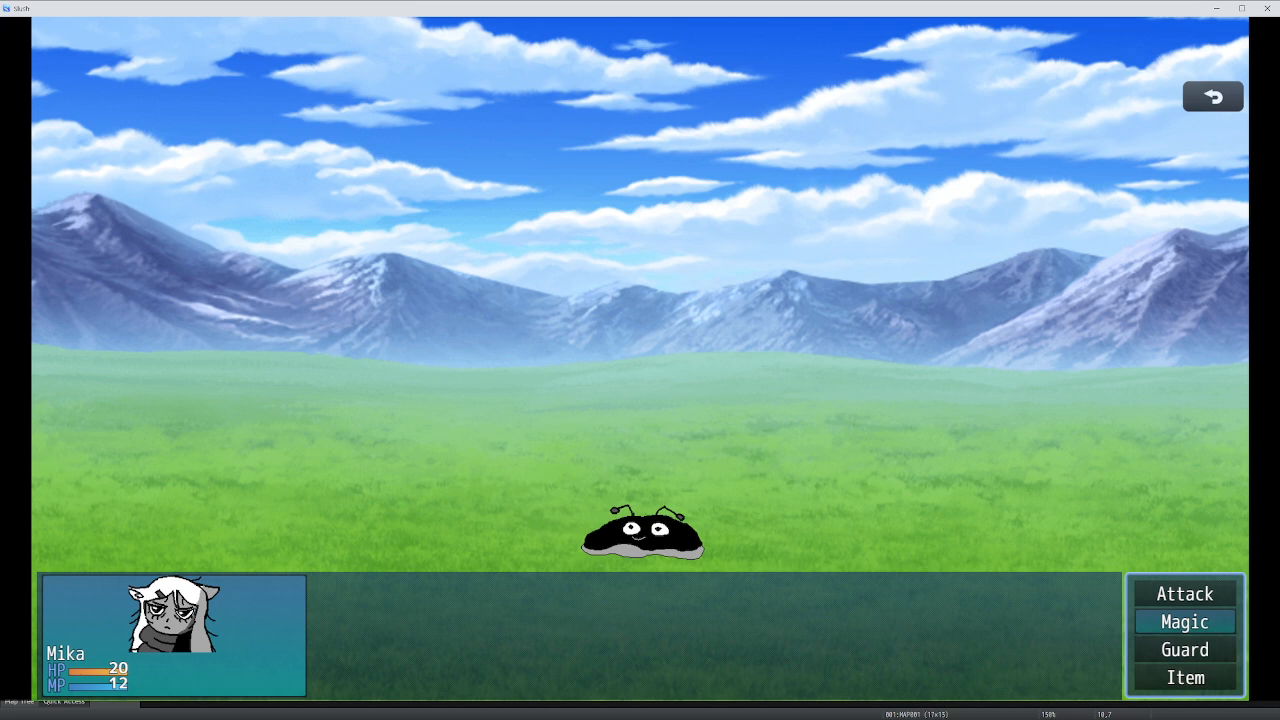
Defeat the slime with a spell and repeated attacks, leading into the horned boss battle.
left_click(1184, 621)
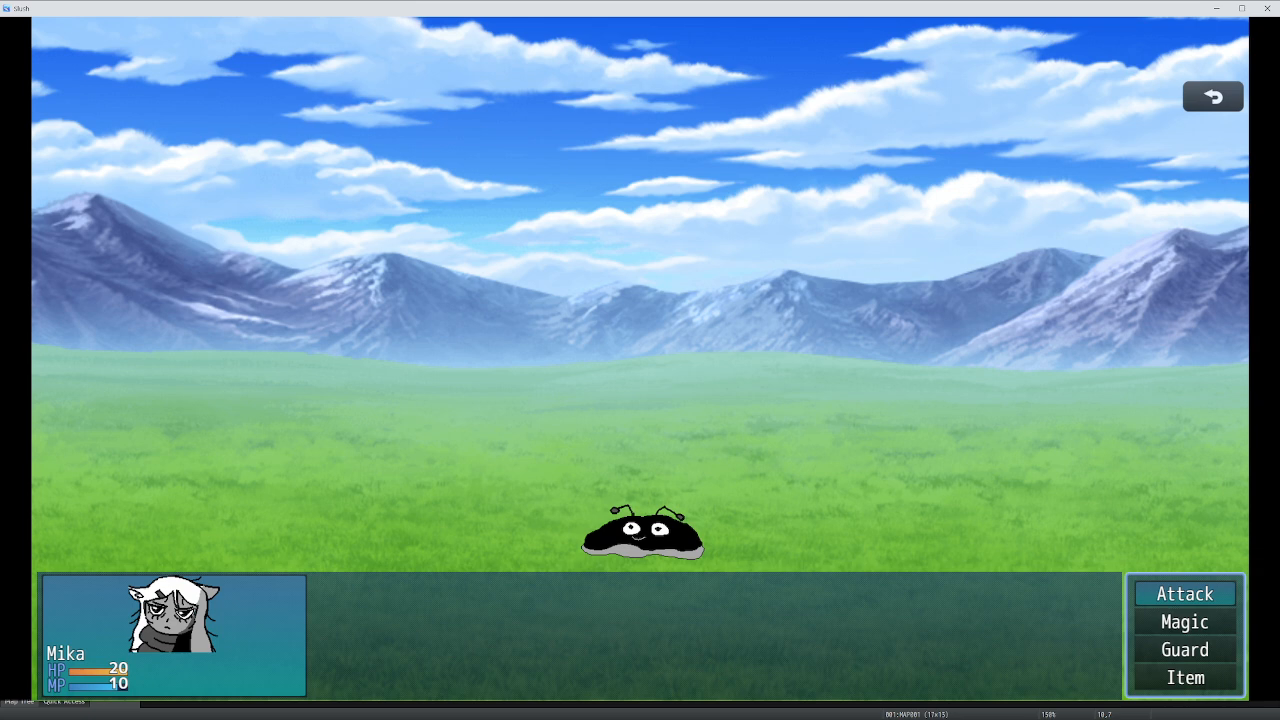
left_click(1184, 649)
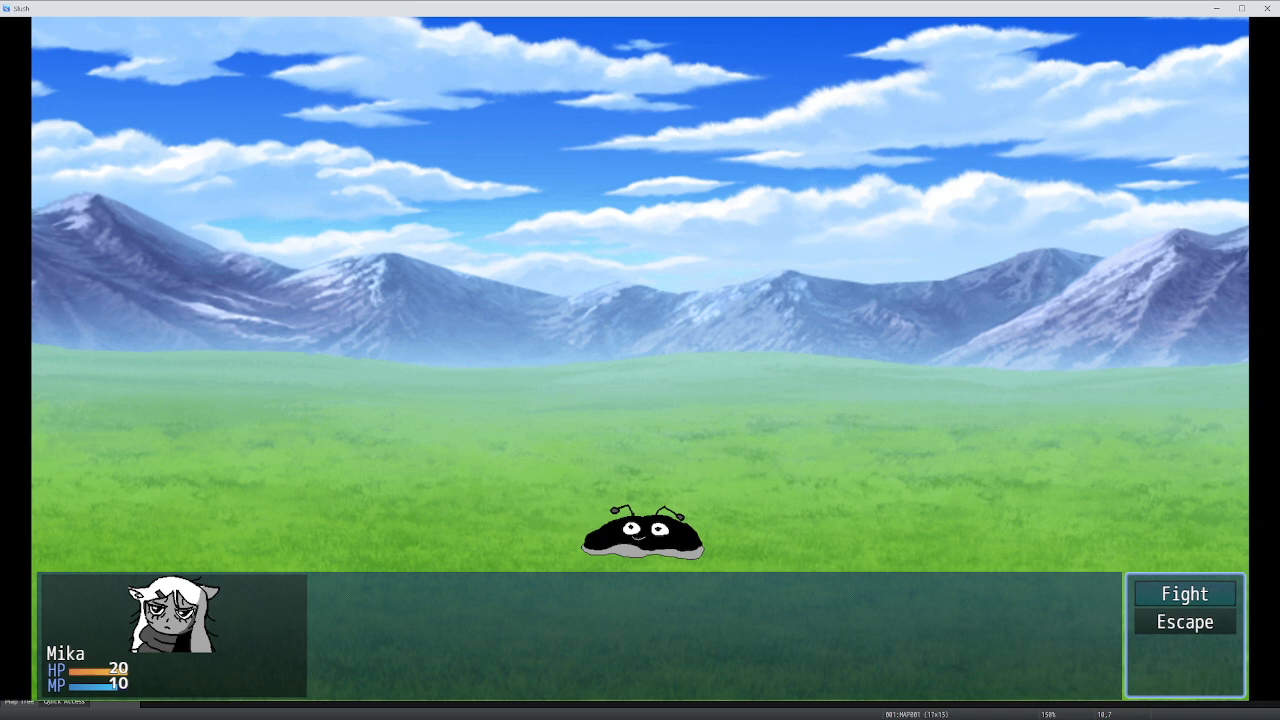
left_click(1184, 593)
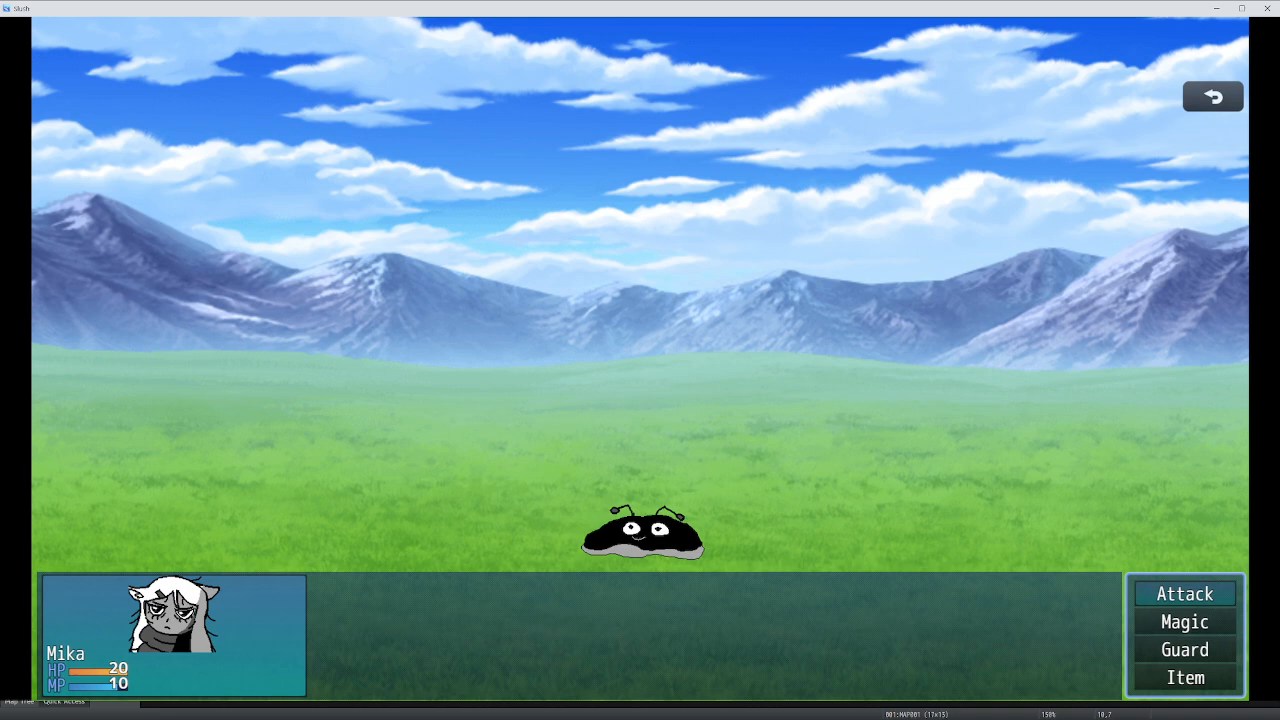
left_click(1184, 593)
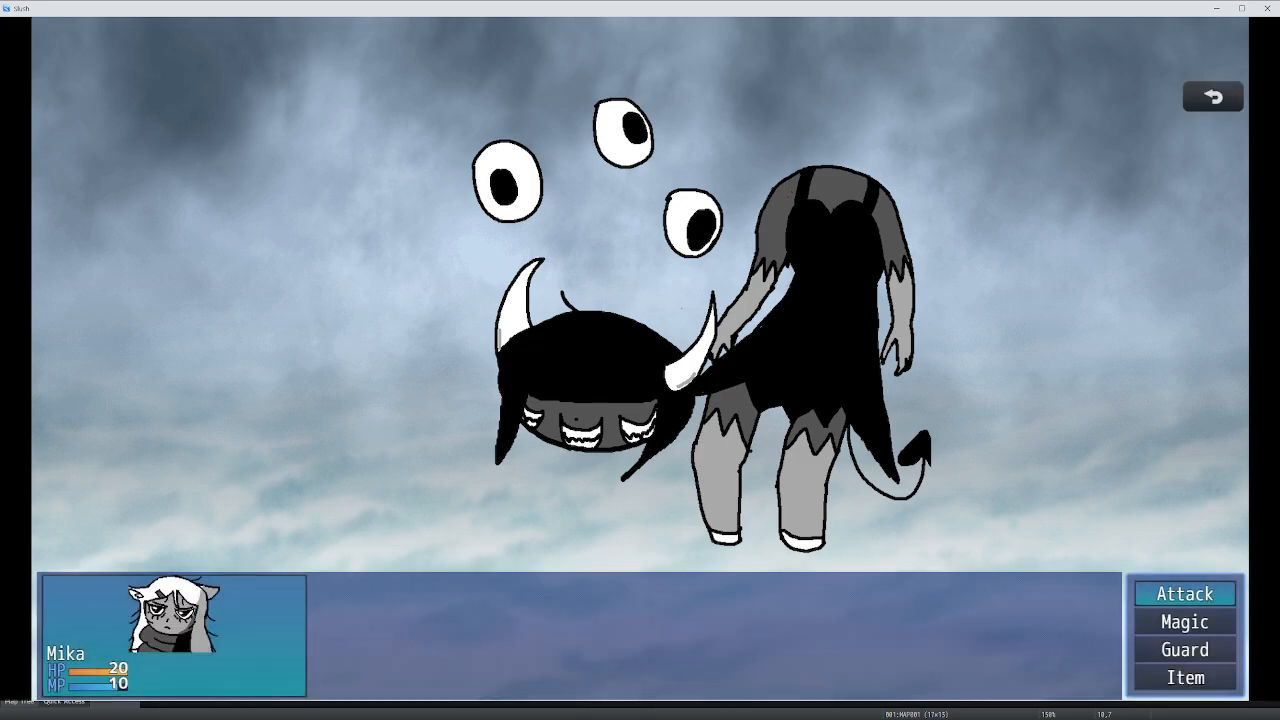
Cast Ice on Hocus, then keep fighting and attack Hocus until the battle ends.
left_click(1184, 621)
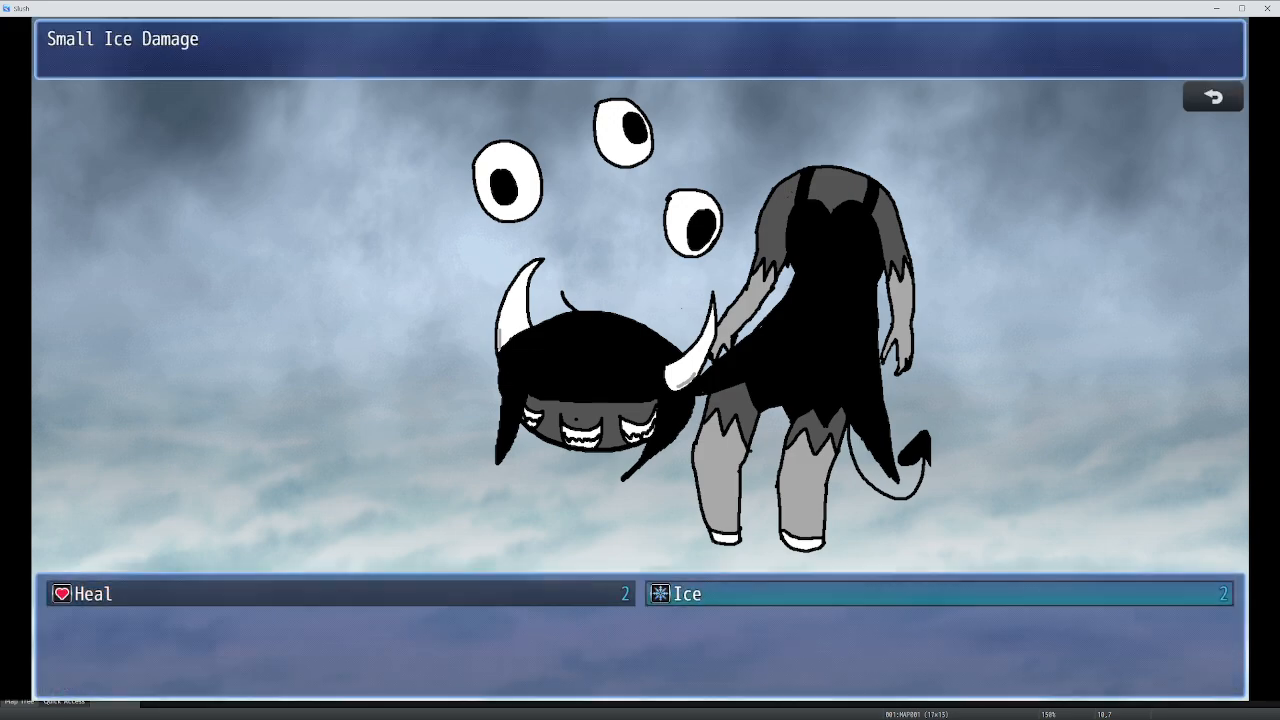
left_click(937, 593)
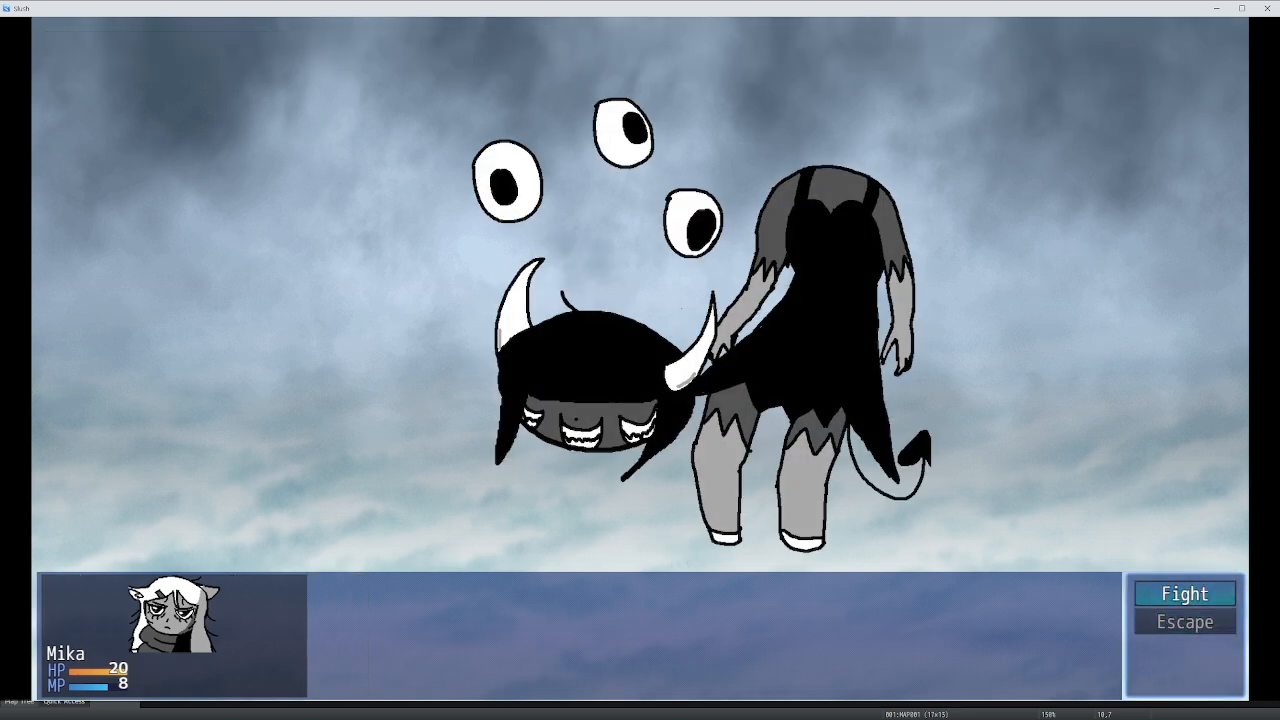
left_click(1184, 592)
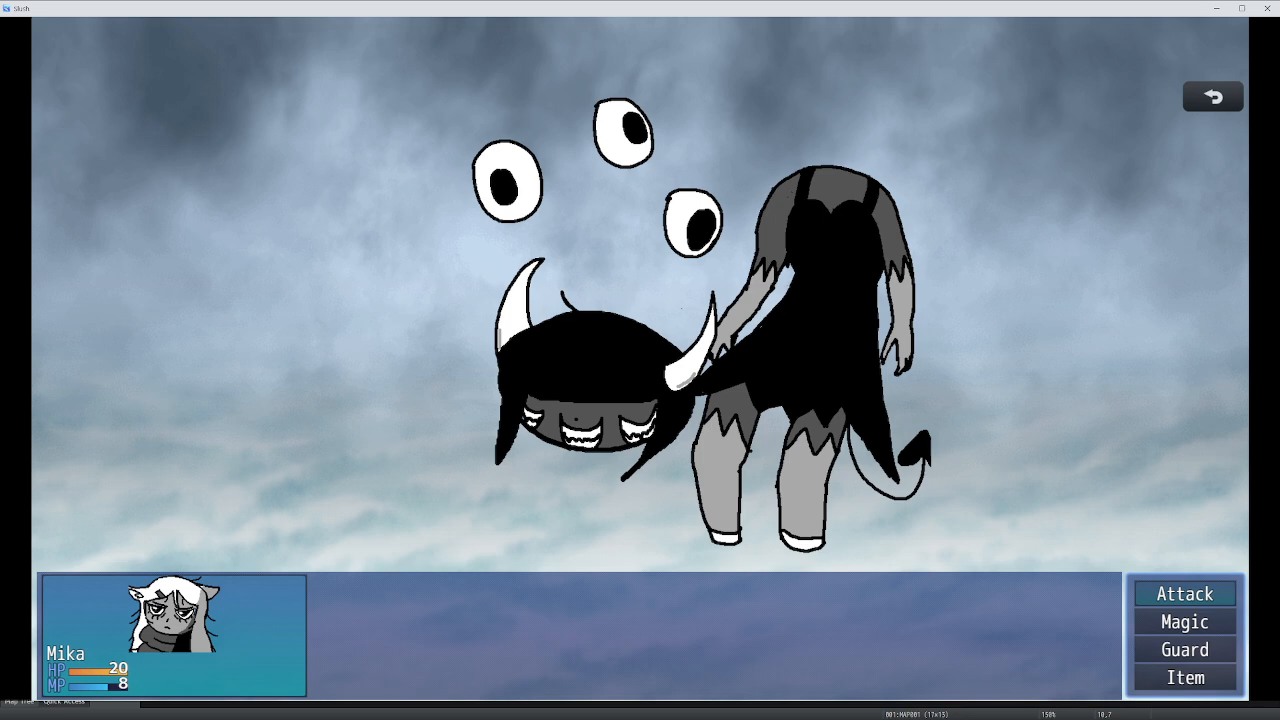
left_click(1184, 649)
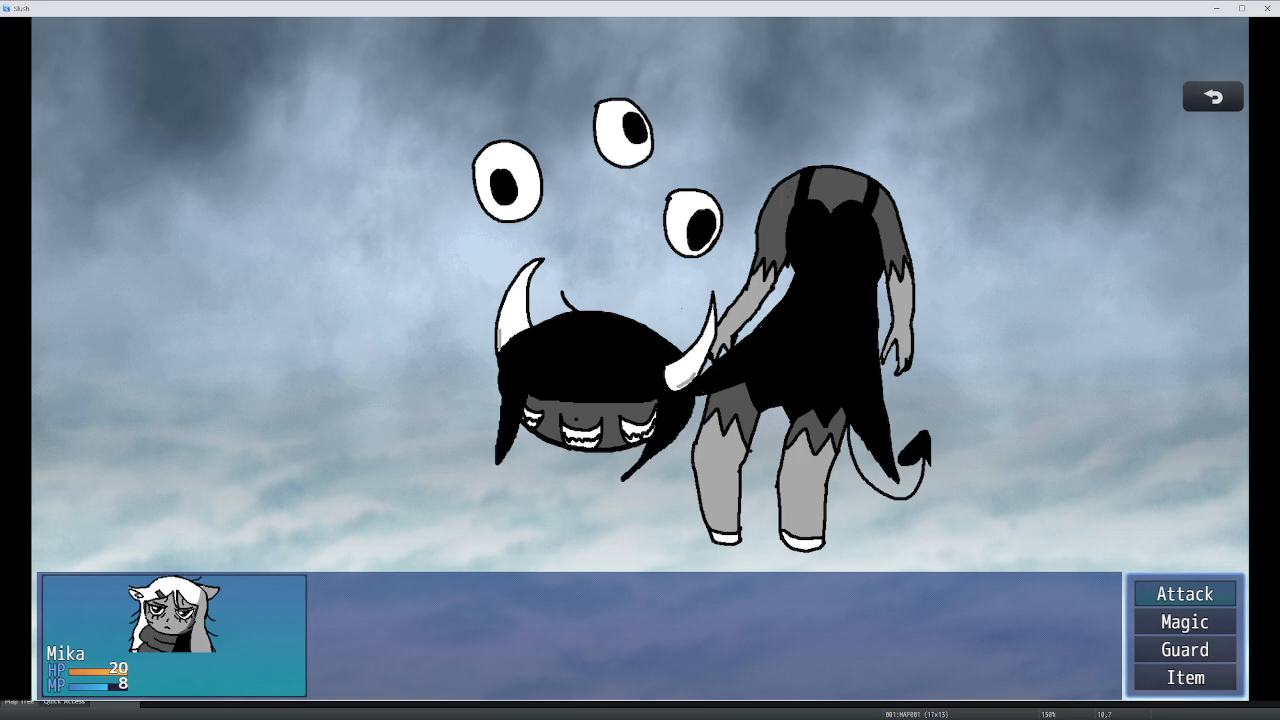
left_click(1184, 593)
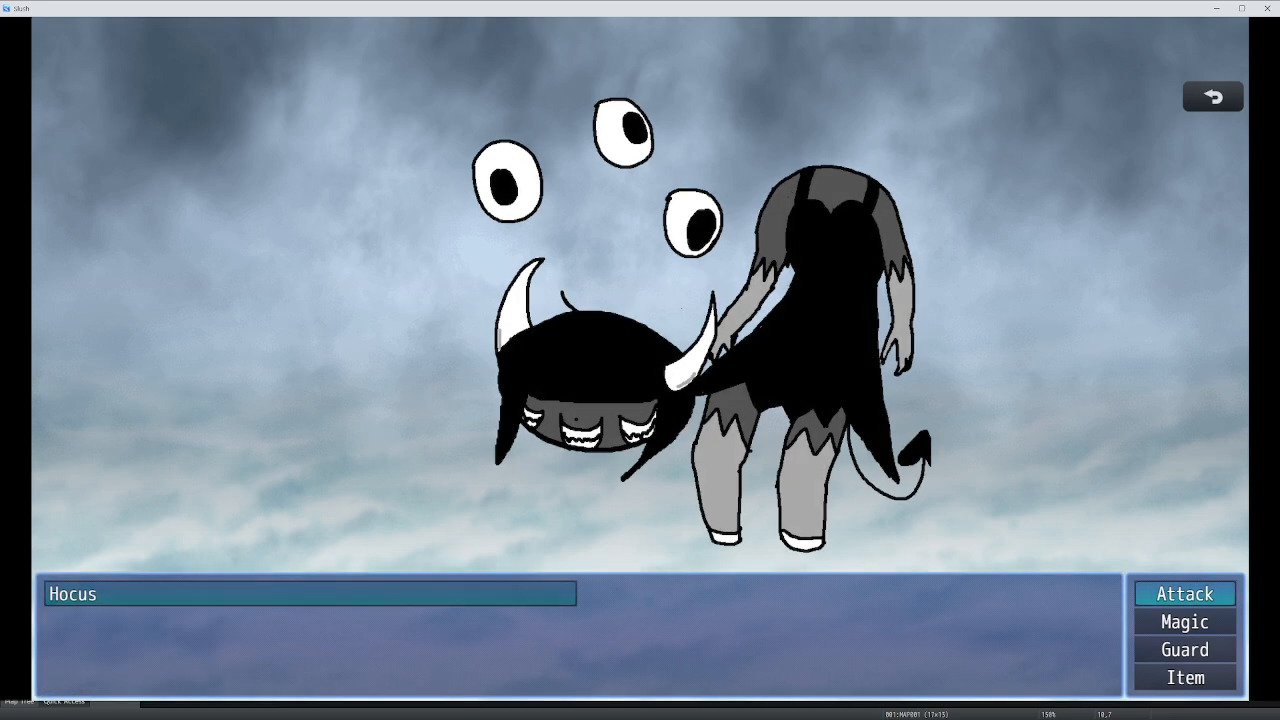
left_click(1185, 593)
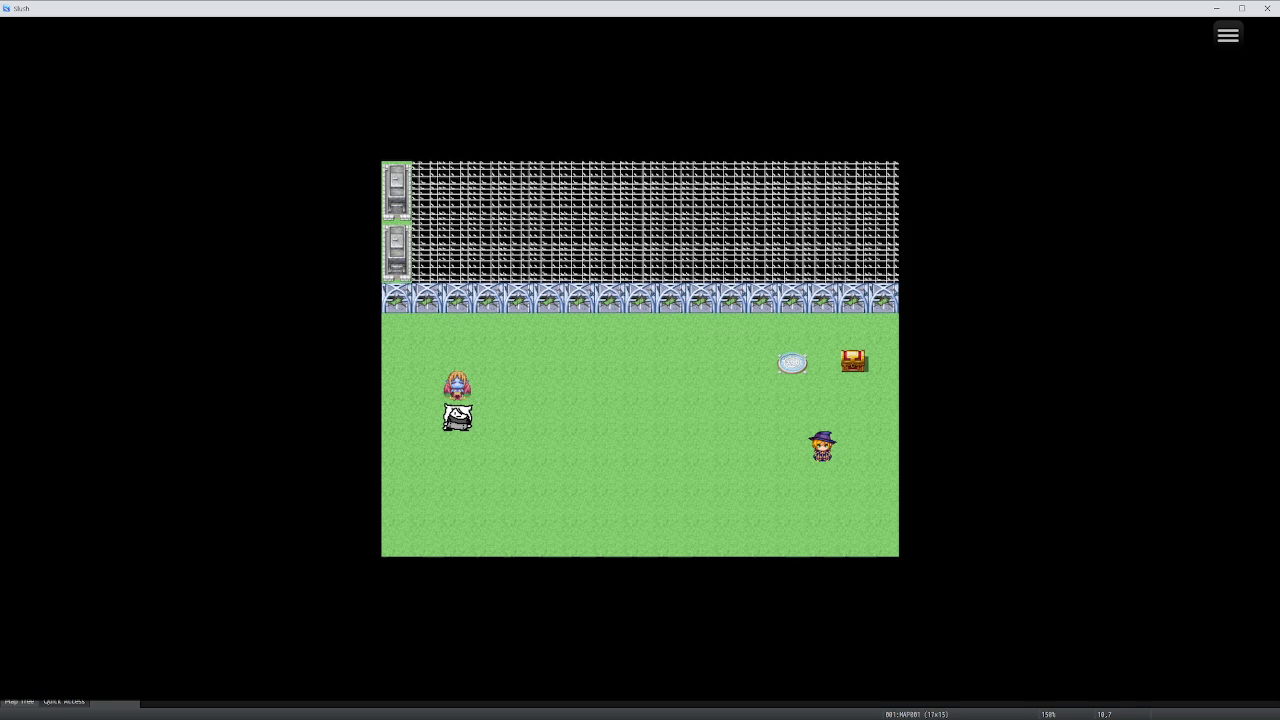
Walk Mika across the map into a black blob battle and choose Escape.
left_click_drag(458, 418, 884, 327)
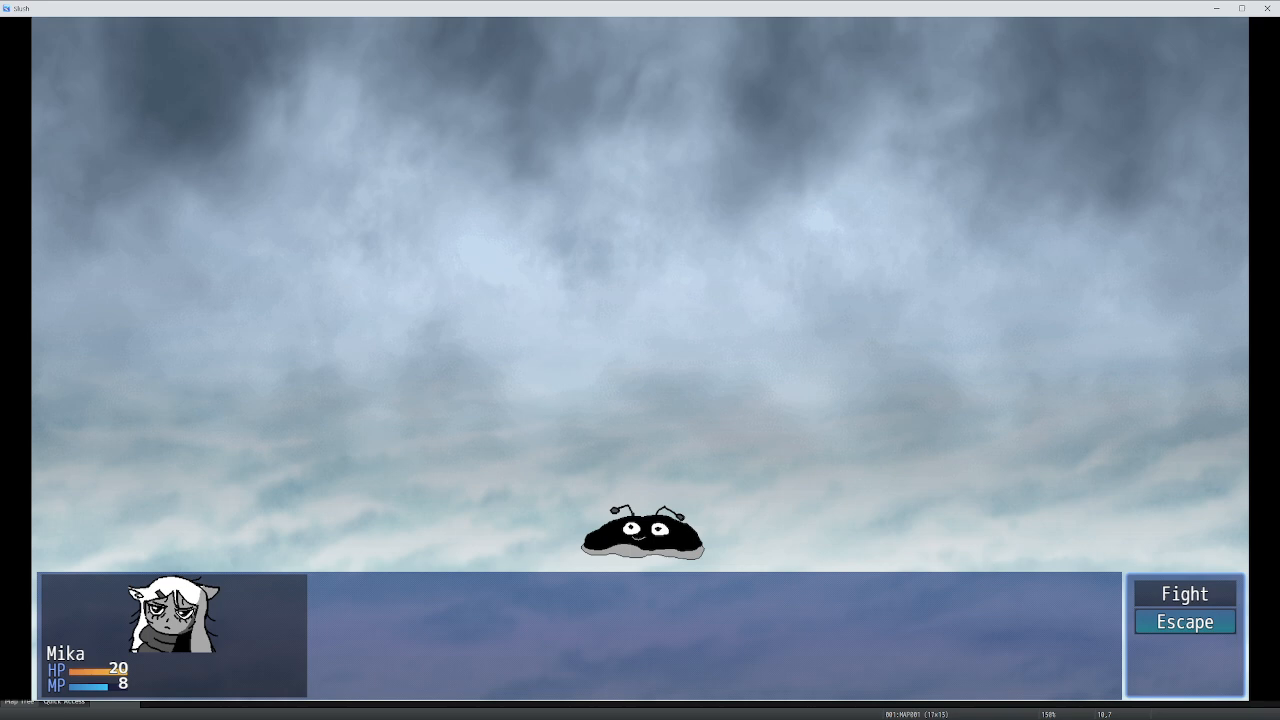
left_click(1185, 621)
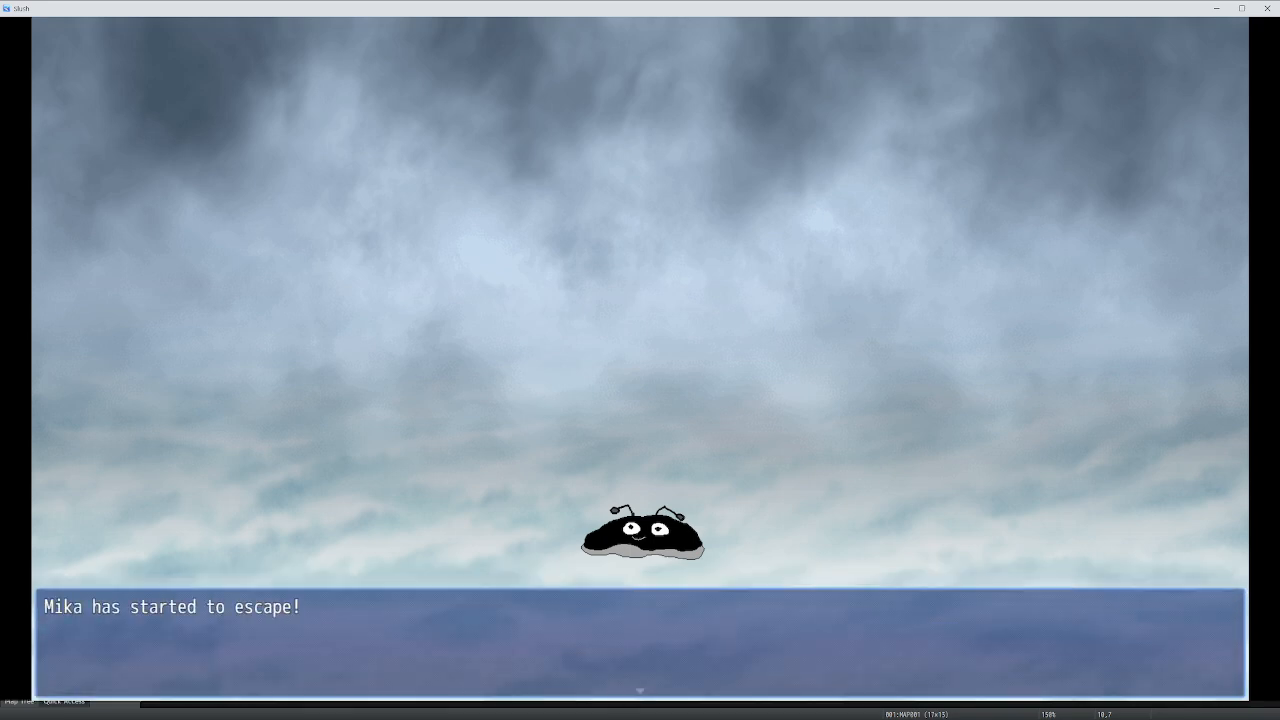